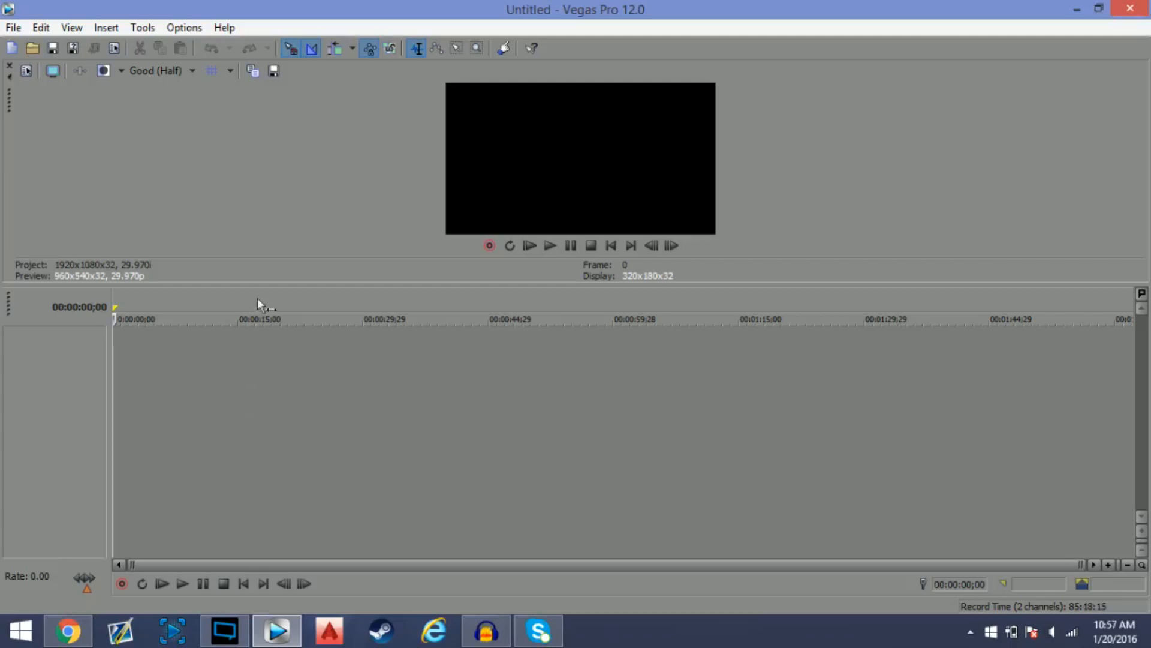
Switch from the empty Vegas project to Chrome on the taskbar
{"action": "left_click", "coordinate": [67, 630]}
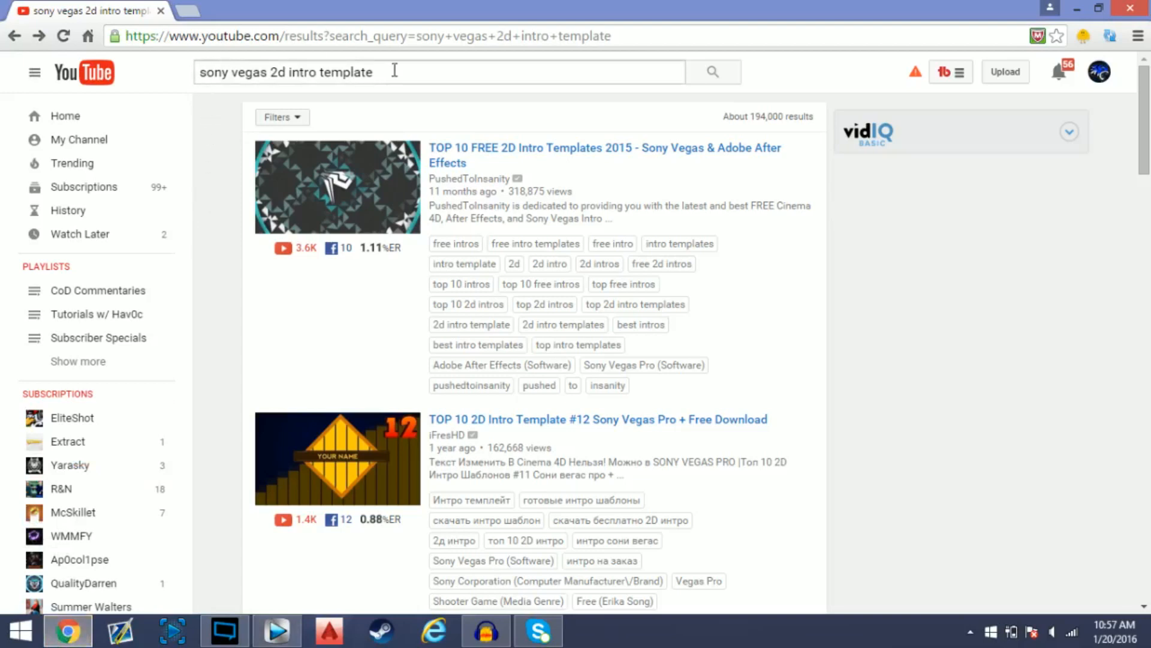
{"action": "mouse_move", "coordinate": [162, 53]}
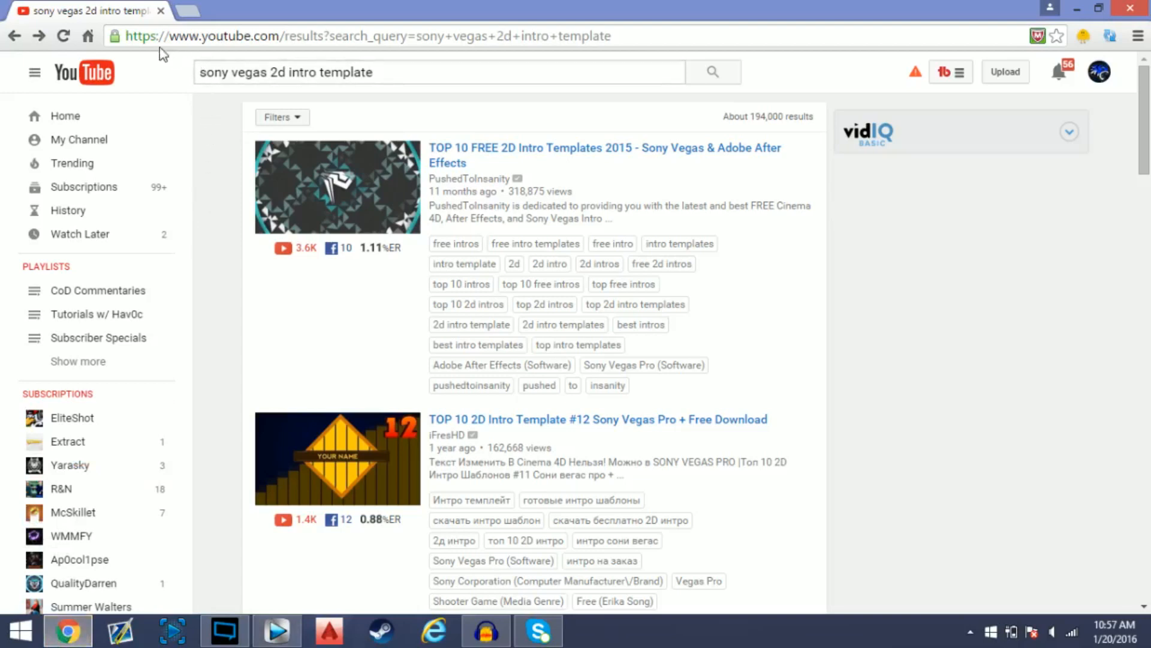
{"action": "mouse_move", "coordinate": [228, 247]}
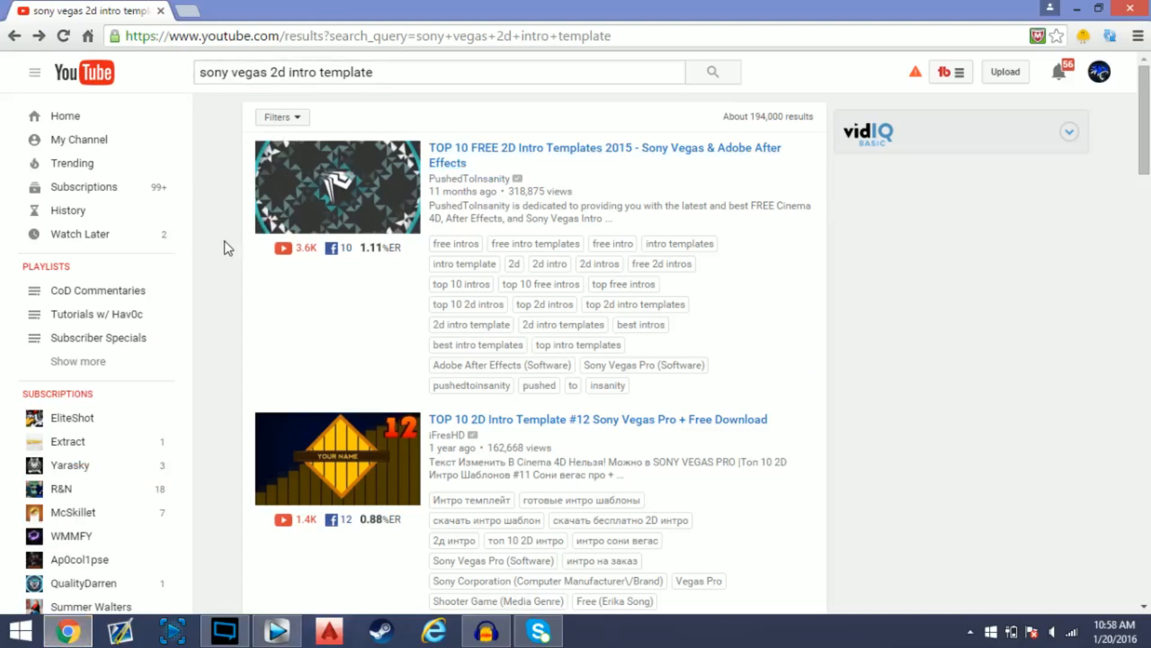
{"action": "mouse_move", "coordinate": [217, 247]}
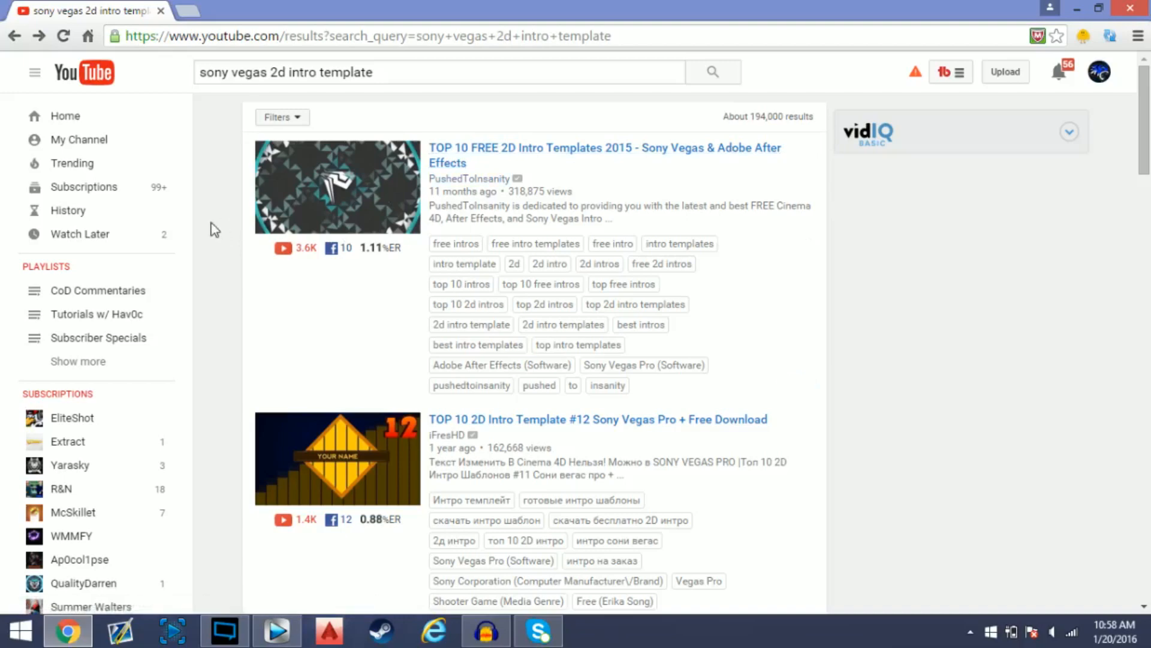
Find and open Velosofy's 'Free 2D Intro #86 | Sony Vegas Template' video in the results
{"action": "scroll", "scroll_direction": "down", "scroll_amount": 3}
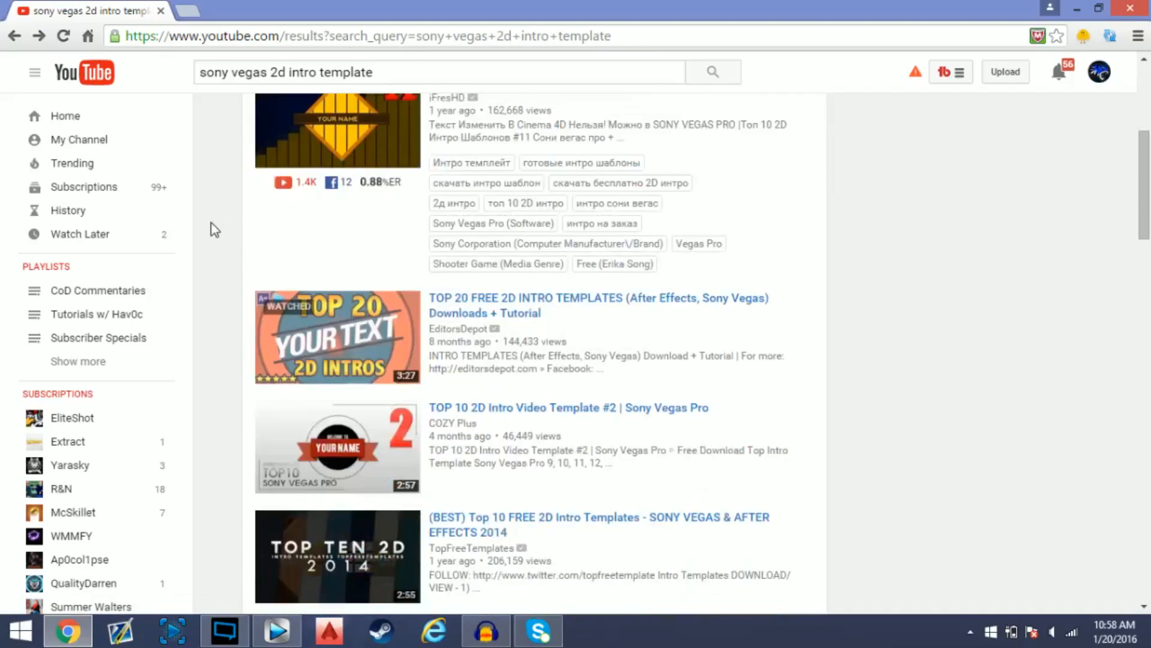
{"action": "scroll", "scroll_direction": "down", "scroll_amount": 3}
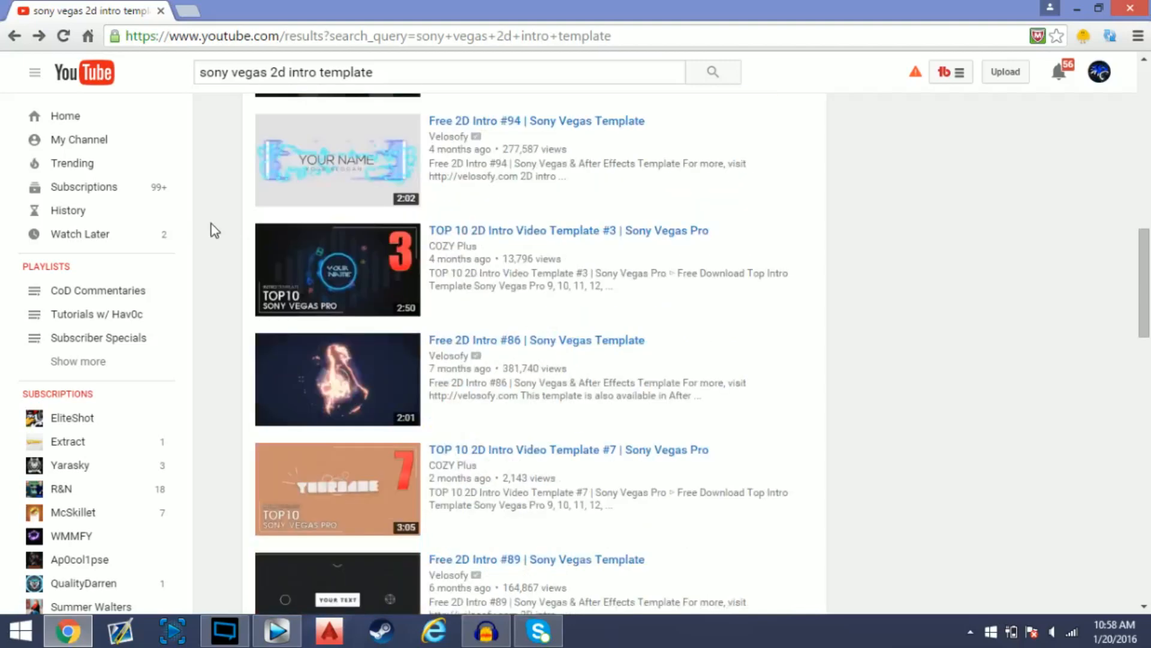
{"action": "scroll", "scroll_direction": "down", "scroll_amount": 3}
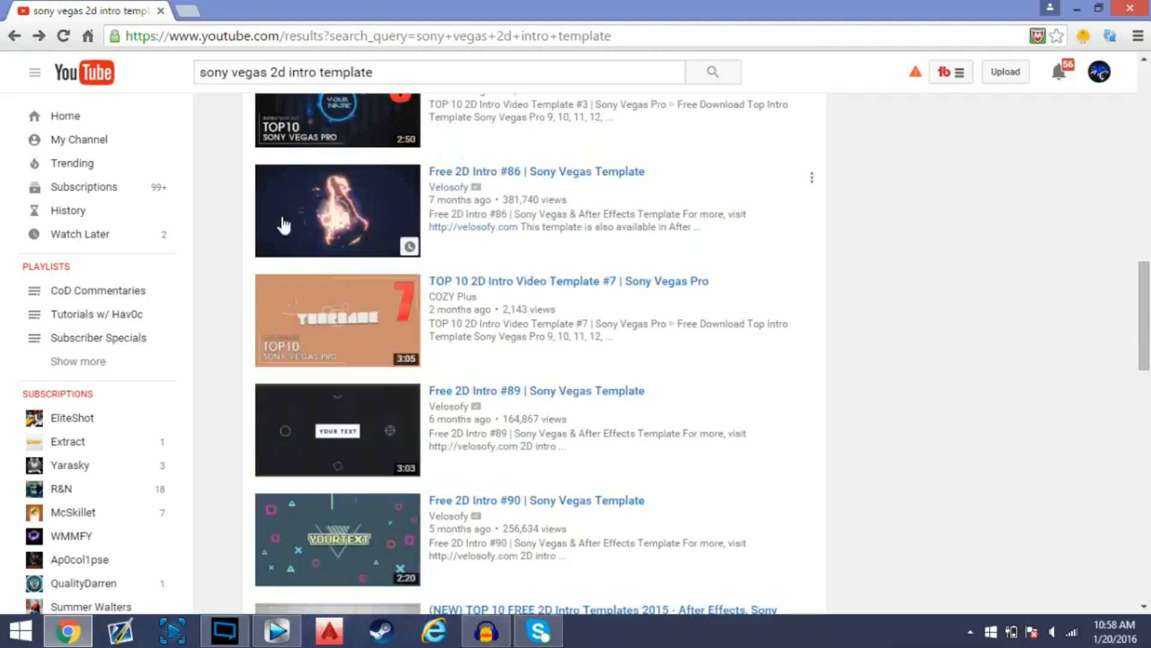
{"action": "left_click", "coordinate": [337, 211]}
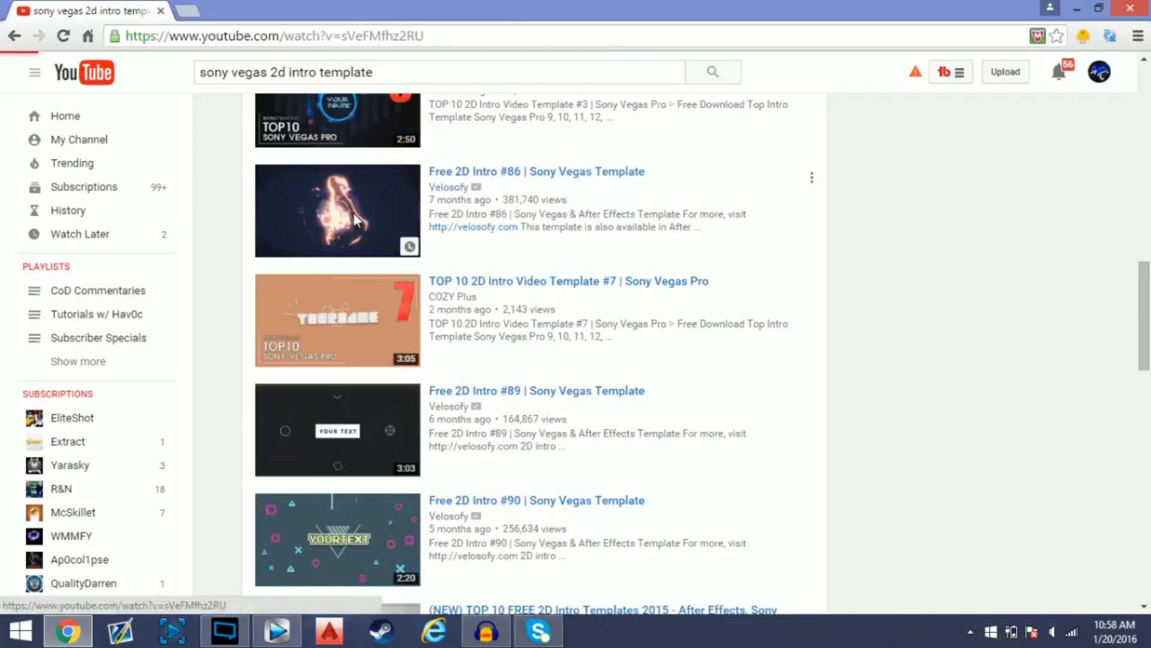
Open the DOWNLOAD velosofy.com link from the video description in a new tab
{"action": "left_click", "coordinate": [337, 211]}
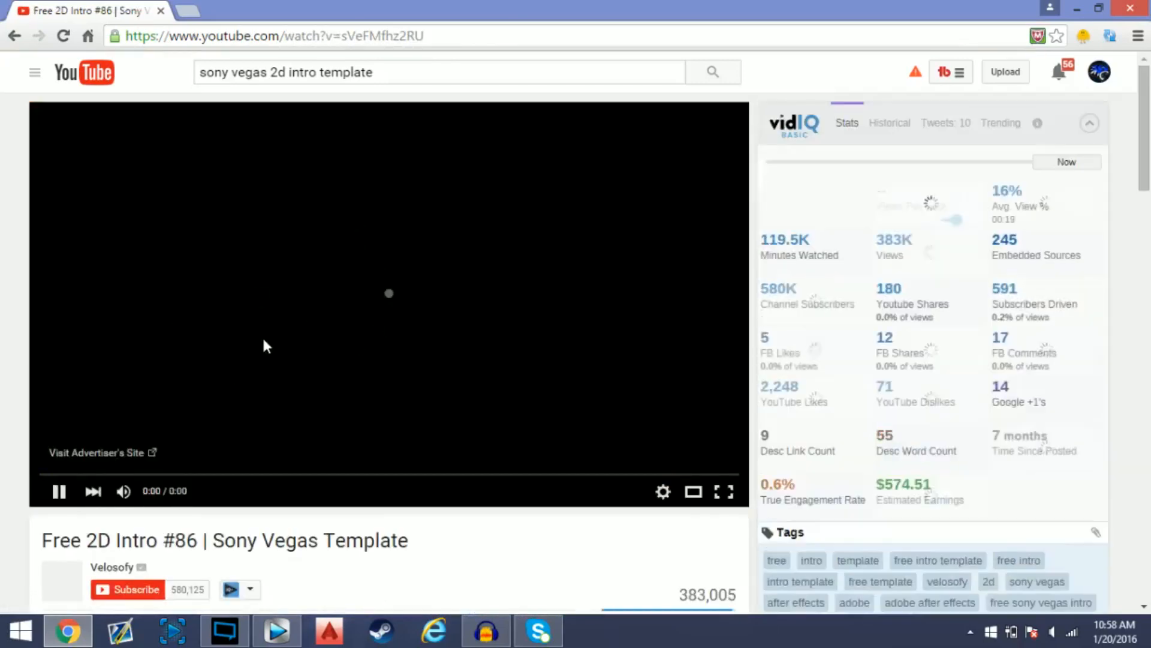
{"action": "scroll", "scroll_direction": "down", "scroll_amount": 3}
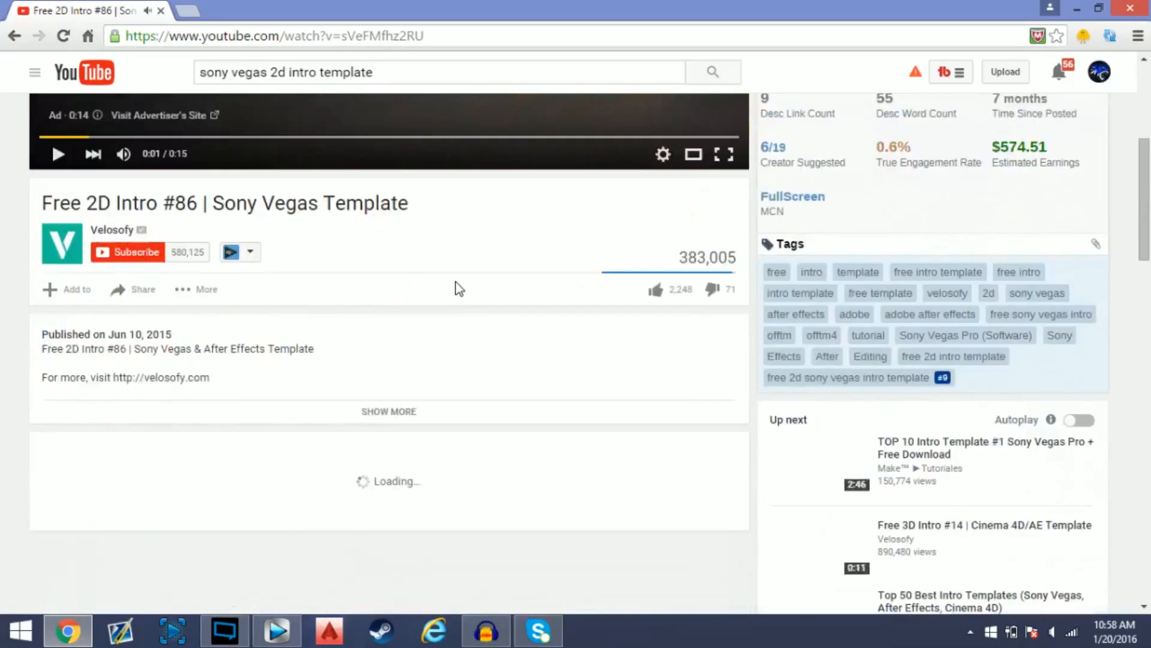
{"action": "scroll", "scroll_direction": "down", "scroll_amount": 3}
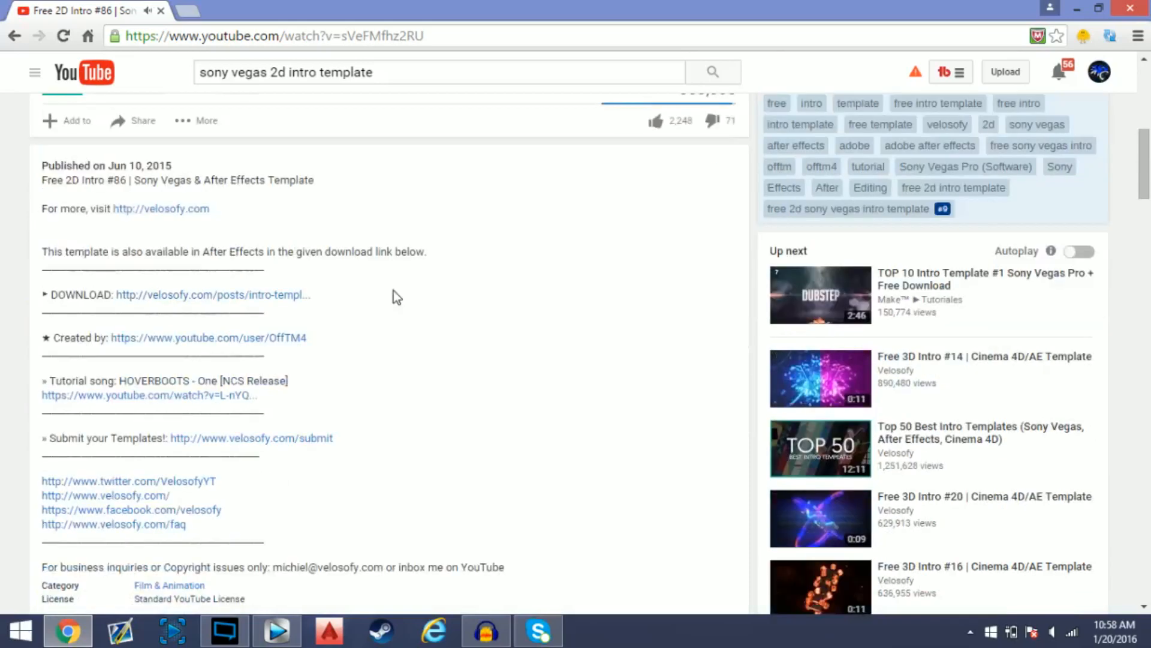
{"action": "left_click", "coordinate": [211, 295]}
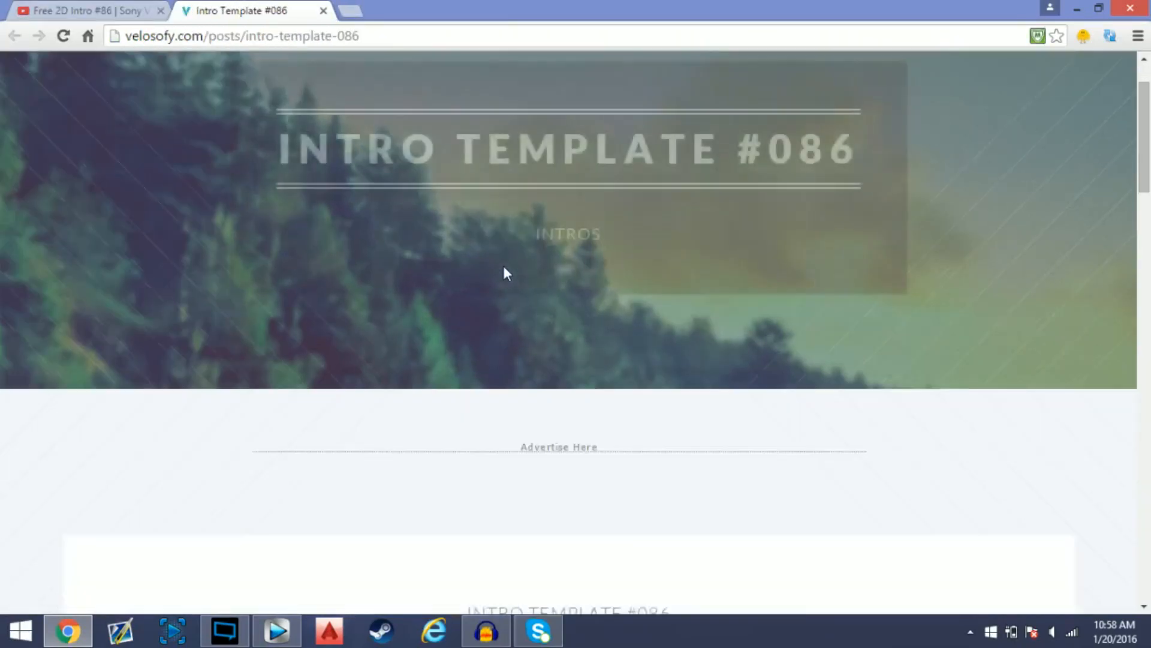
Scroll the Intro Template #086 page down toward the Download for Sony Vegas option
{"action": "scroll", "scroll_direction": "down", "scroll_amount": 3}
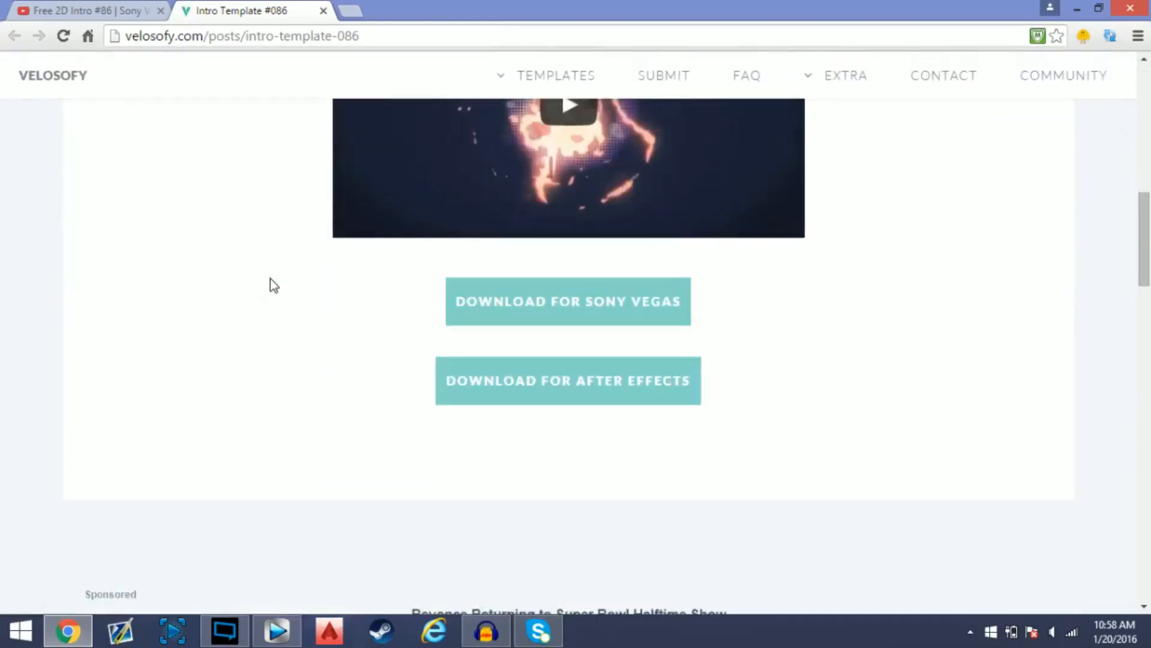
{"action": "scroll", "scroll_direction": "down", "scroll_amount": 3}
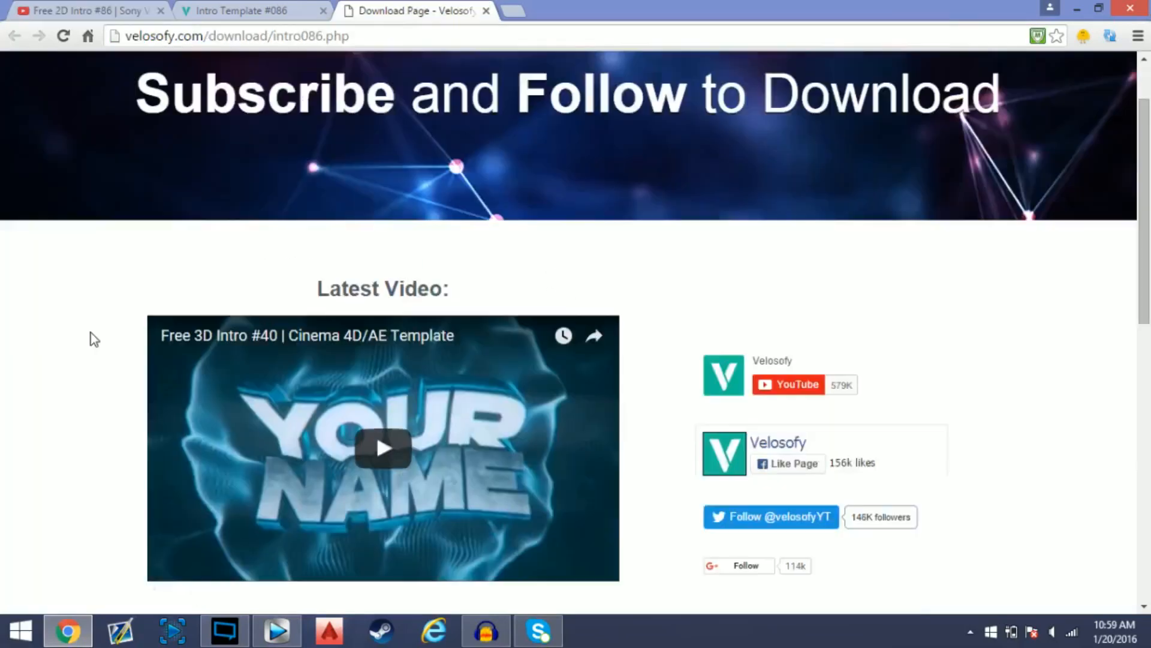
Continue from the subscribe page to the MediaFire host page for Sv_intro86.zip
{"action": "scroll", "scroll_direction": "down", "scroll_amount": 3}
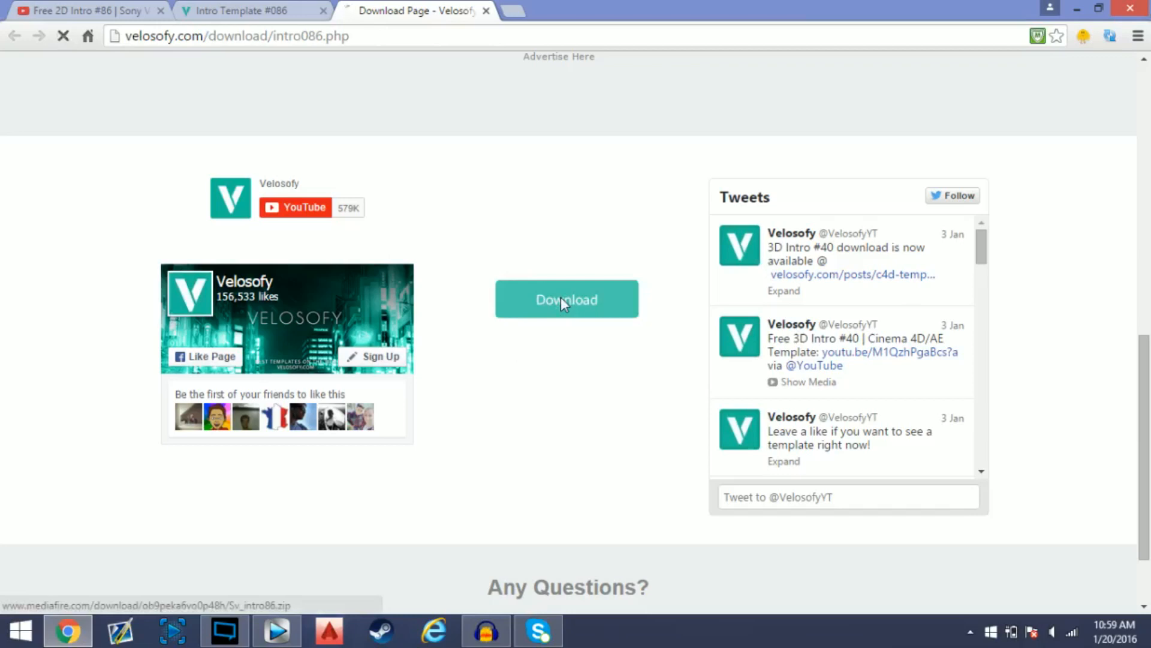
{"action": "left_click", "coordinate": [566, 299]}
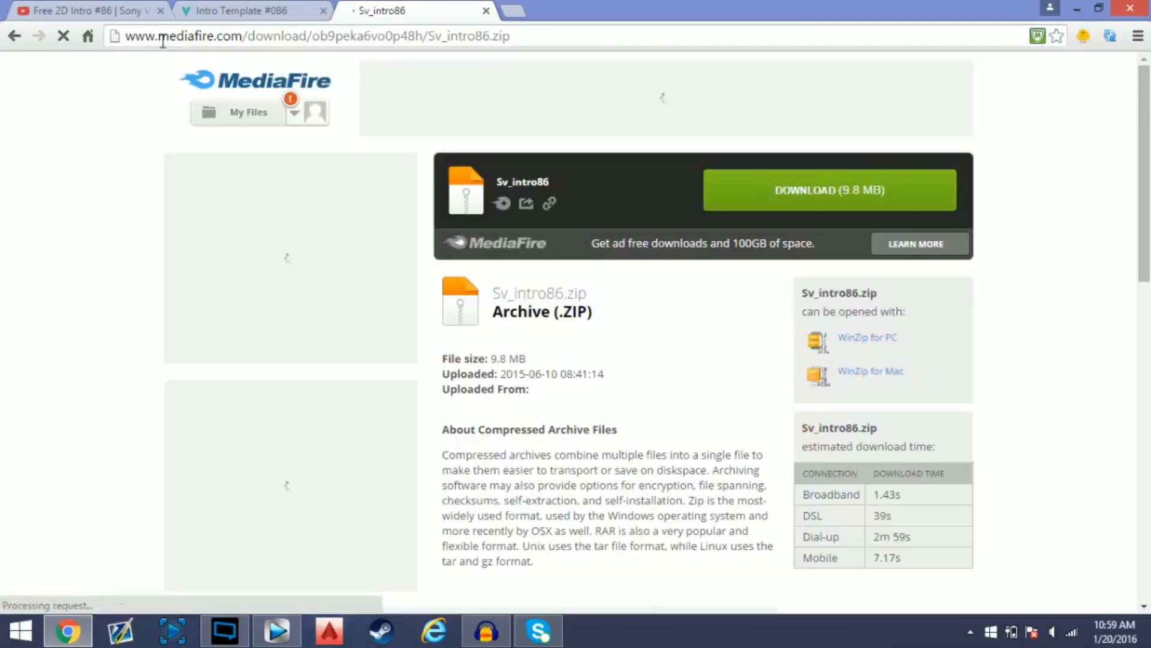
Start the 9.8 MB Sv_intro86.zip download with the green DOWNLOAD button
{"action": "left_click", "coordinate": [829, 189]}
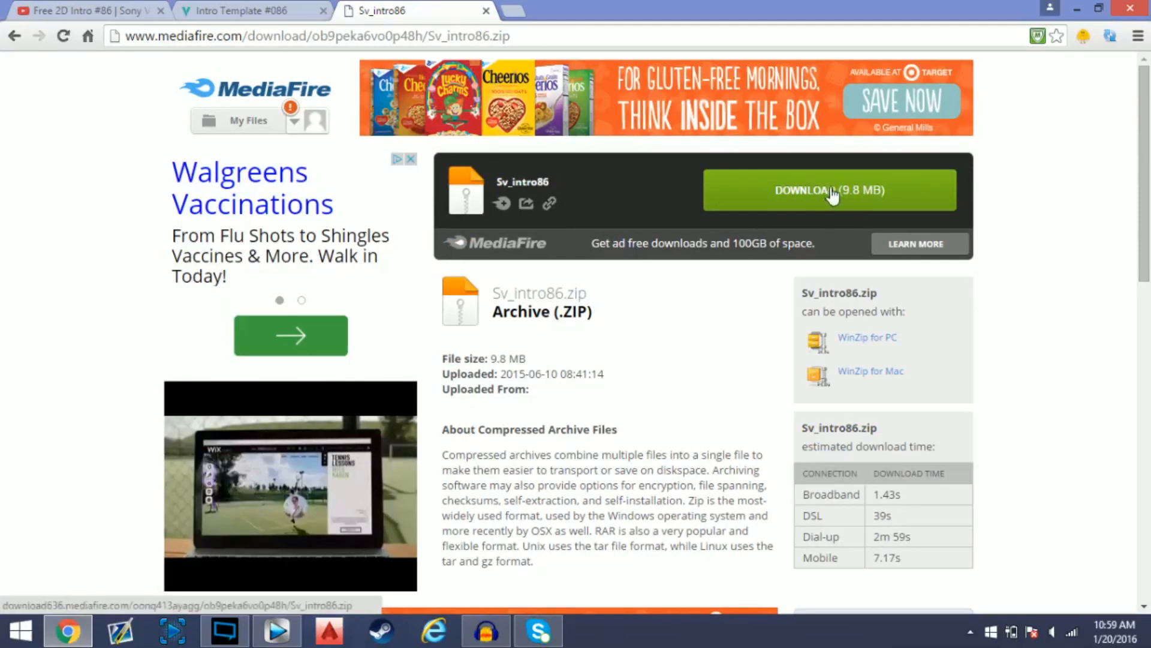
{"action": "left_click", "coordinate": [828, 189]}
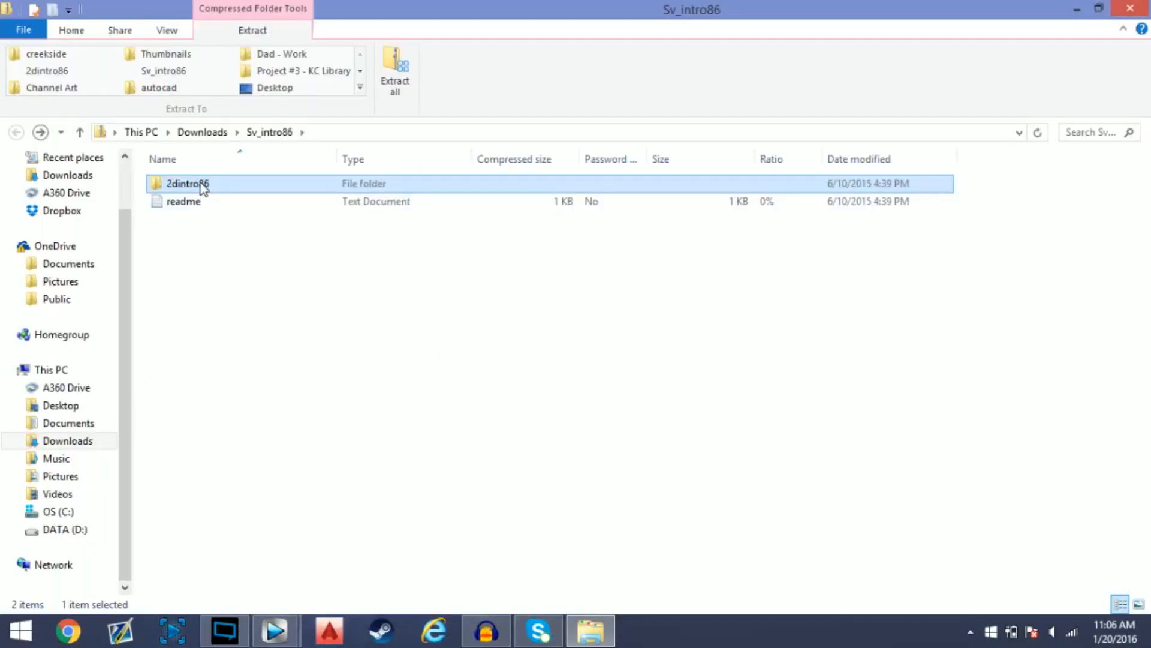
Open the 2dintro86 folder and launch its OpenThis .veg project in Vegas Pro
{"action": "double_click", "coordinate": [187, 182]}
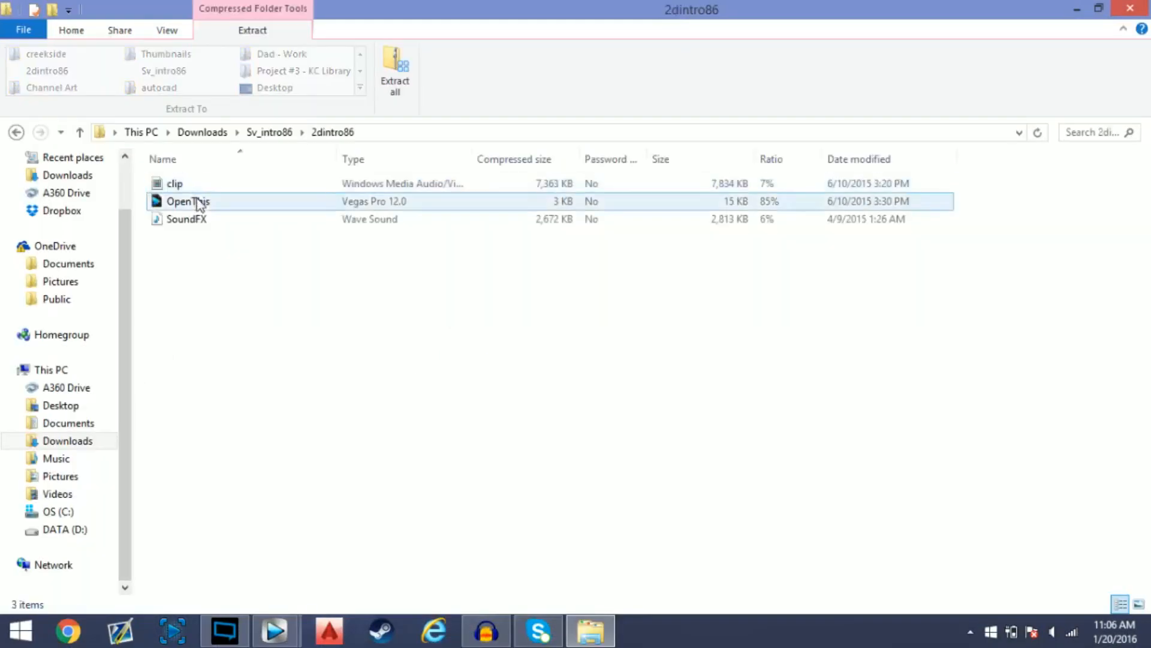
{"action": "mouse_move", "coordinate": [378, 214]}
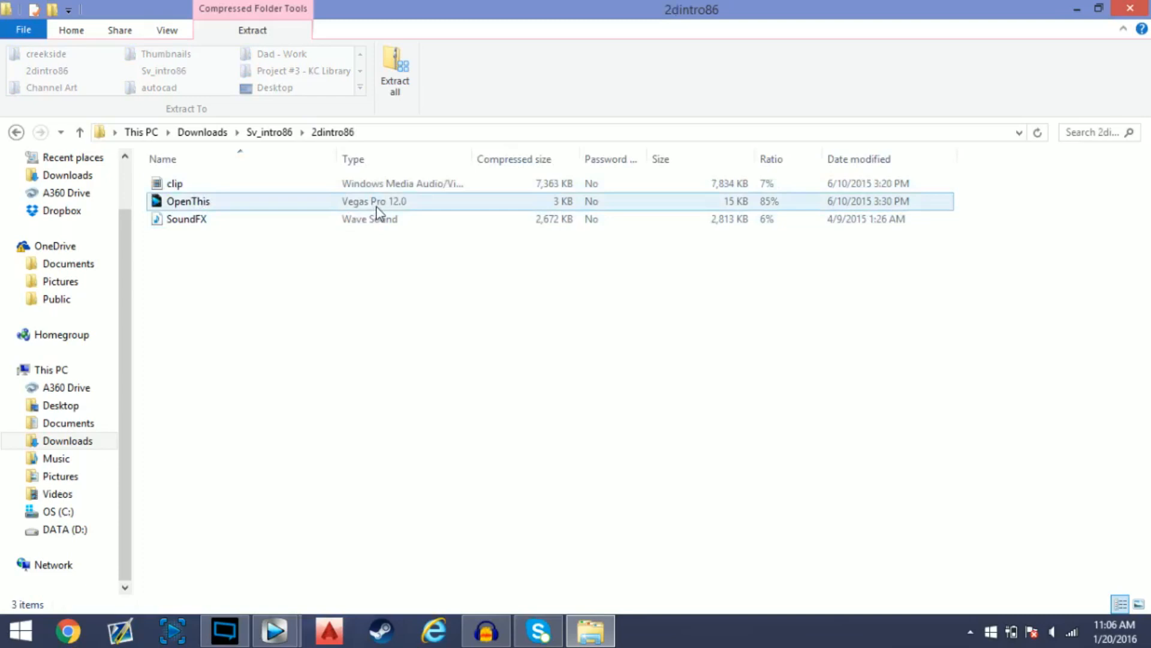
{"action": "double_click", "coordinate": [188, 201]}
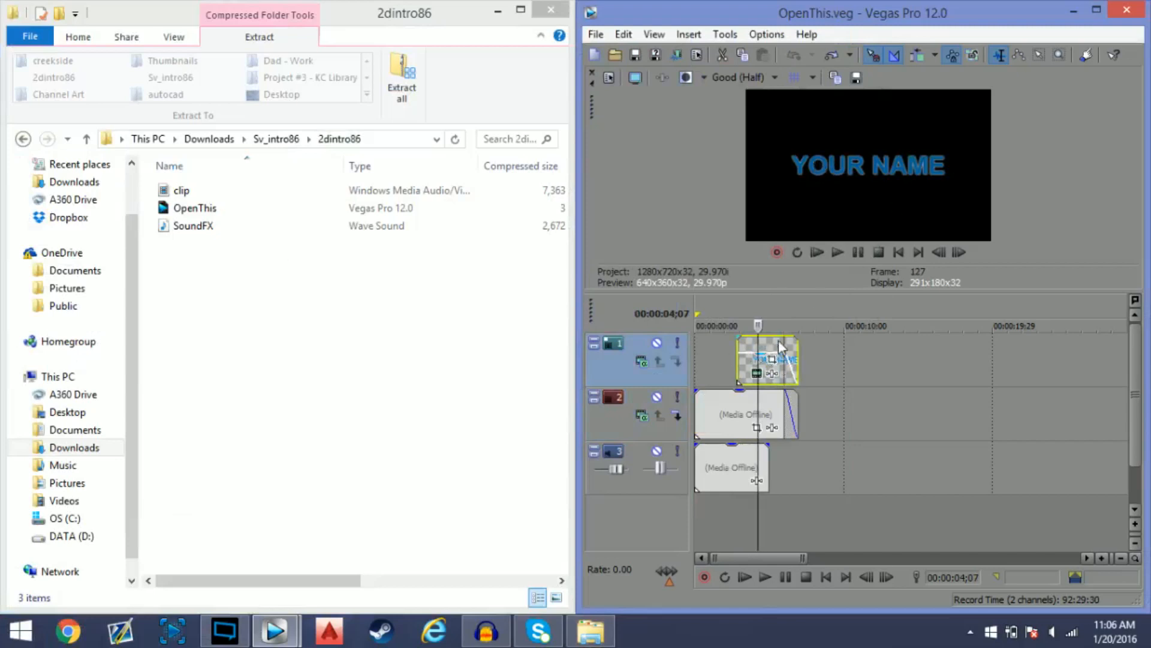
Edit the YOUR NAME generated text media so the title reads 'Th3Hav0c'
{"action": "right_click", "coordinate": [766, 360]}
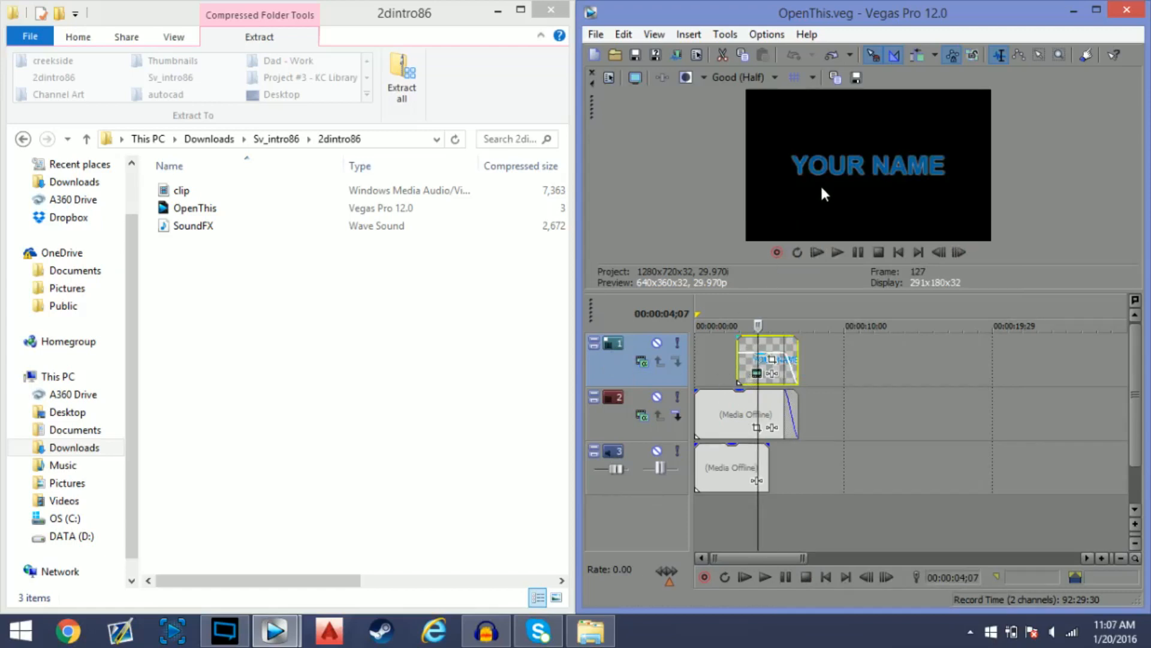
{"action": "mouse_move", "coordinate": [782, 242]}
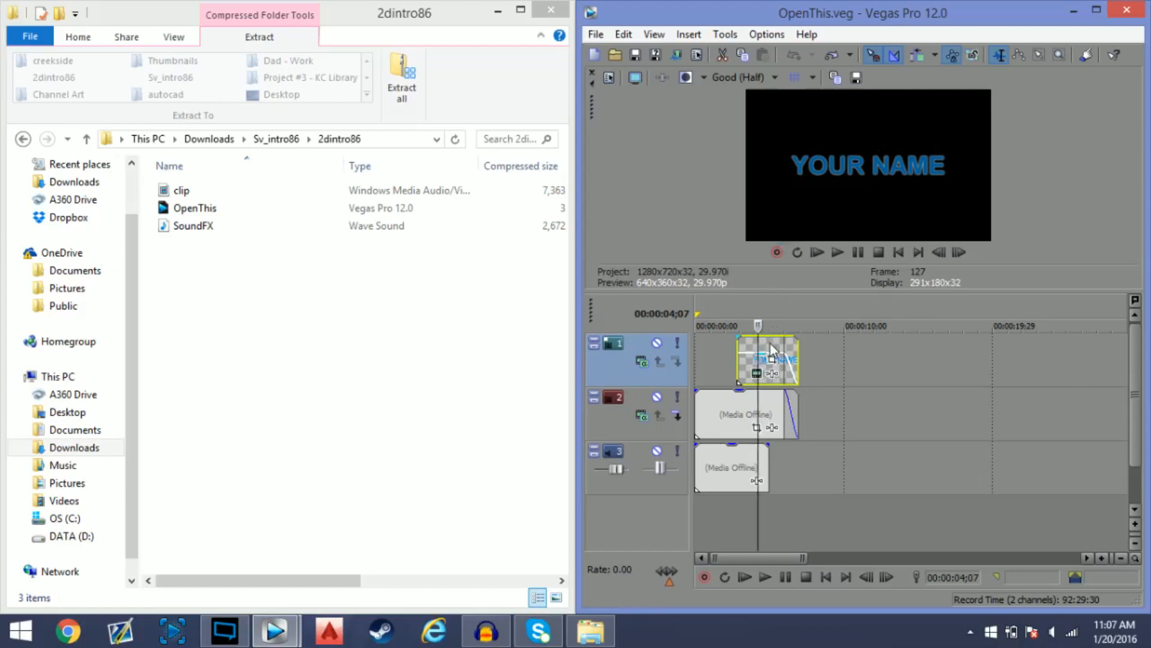
{"action": "right_click", "coordinate": [766, 360]}
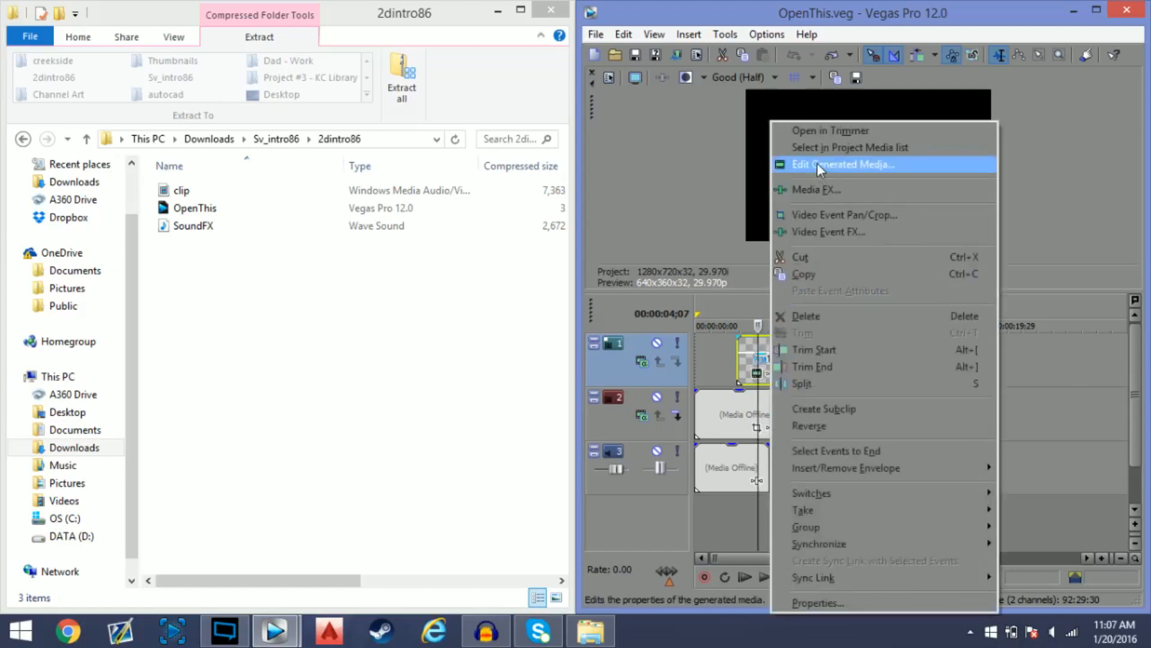
{"action": "left_click", "coordinate": [843, 164]}
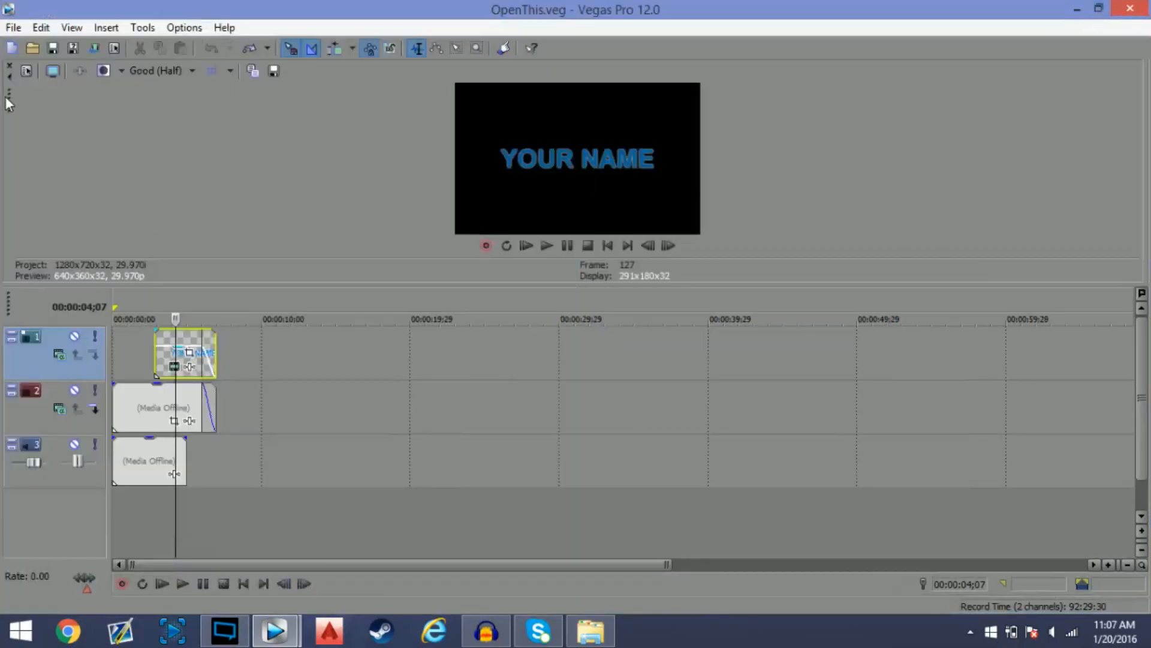
{"action": "double_click", "coordinate": [184, 353]}
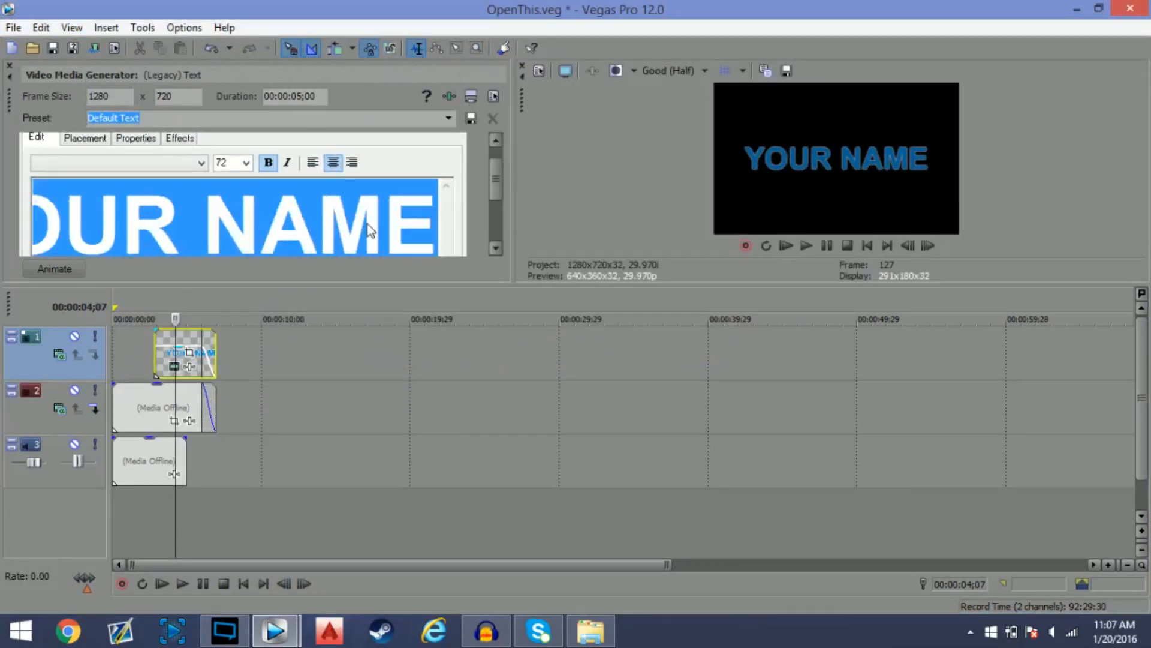
{"action": "type", "text": "Th3"}
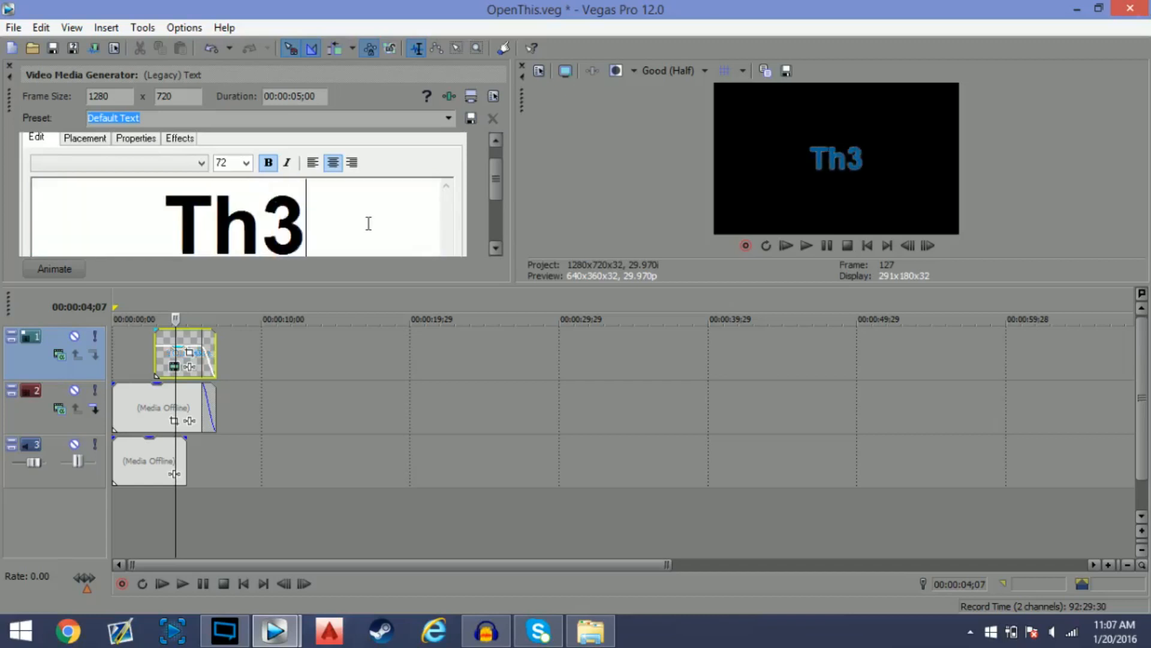
{"action": "type", "text": "Hav0c"}
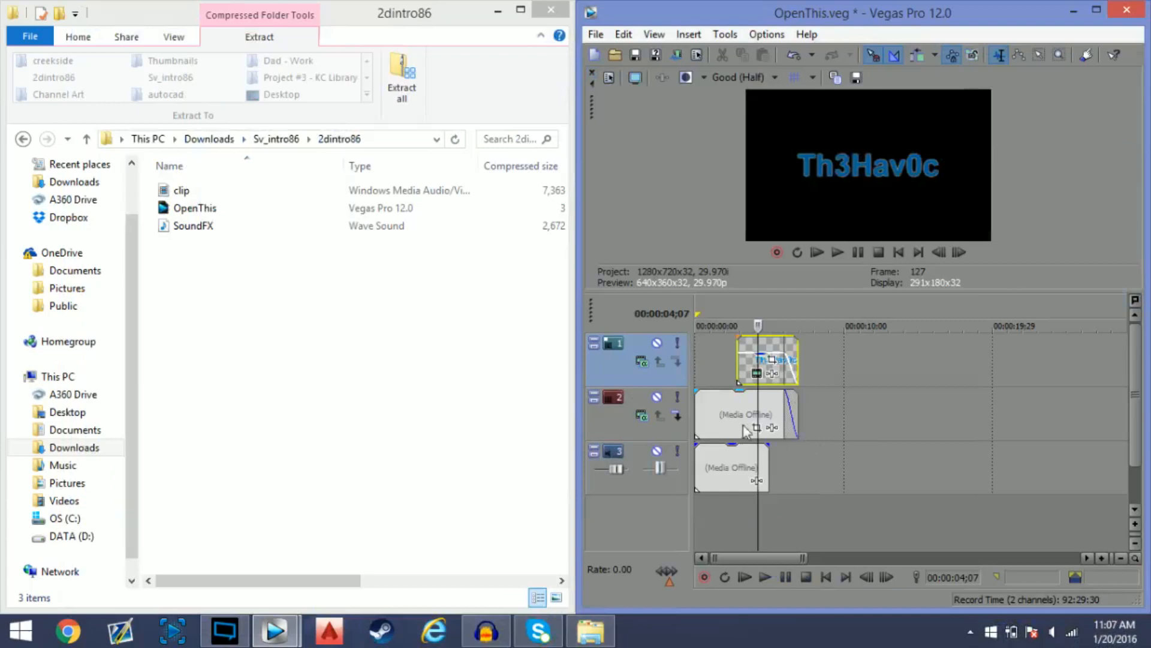
Select SoundFX in the 2dintro86 folder and drag it onto the Vegas audio track
{"action": "left_click", "coordinate": [193, 226]}
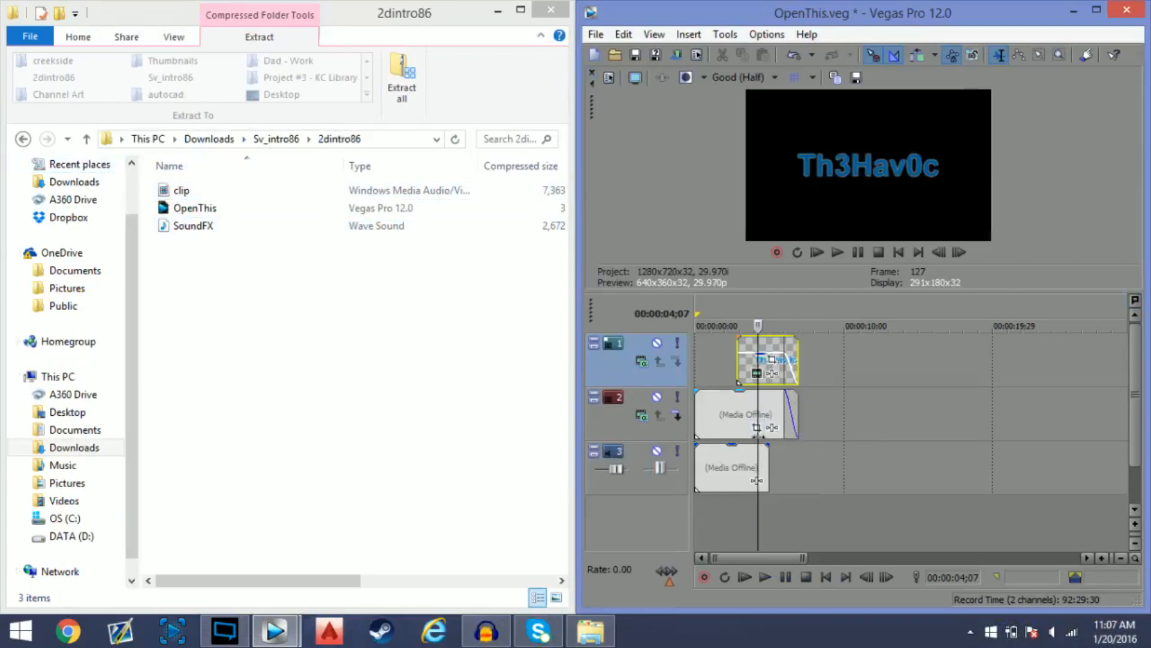
{"action": "left_click", "coordinate": [181, 191]}
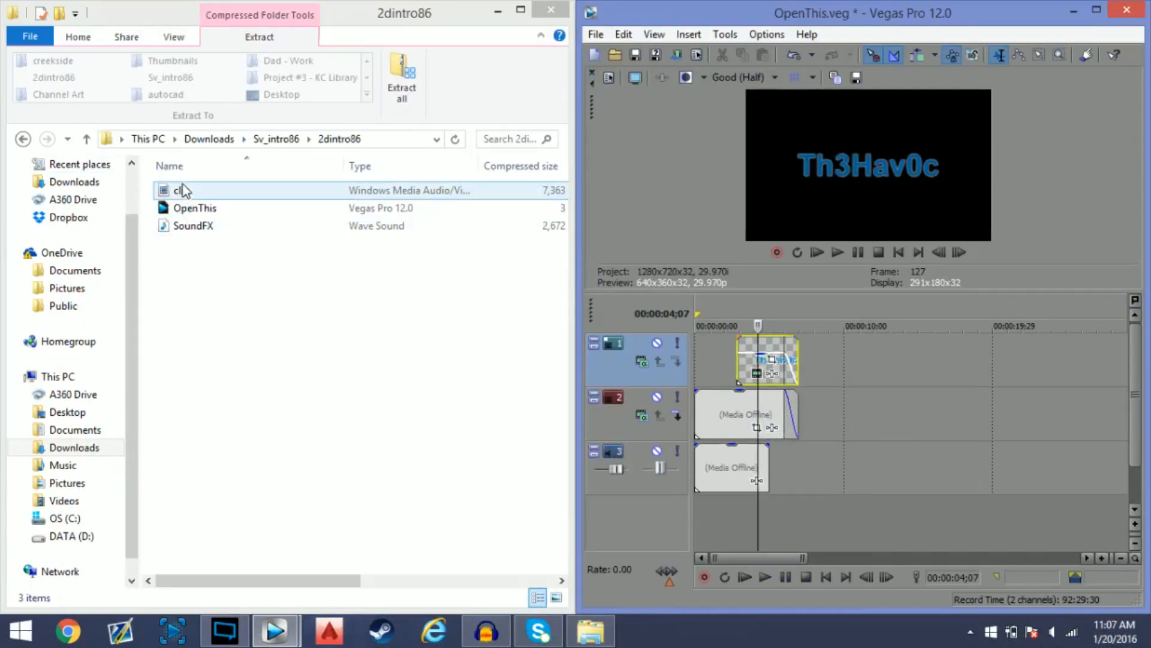
{"action": "left_click", "coordinate": [193, 226]}
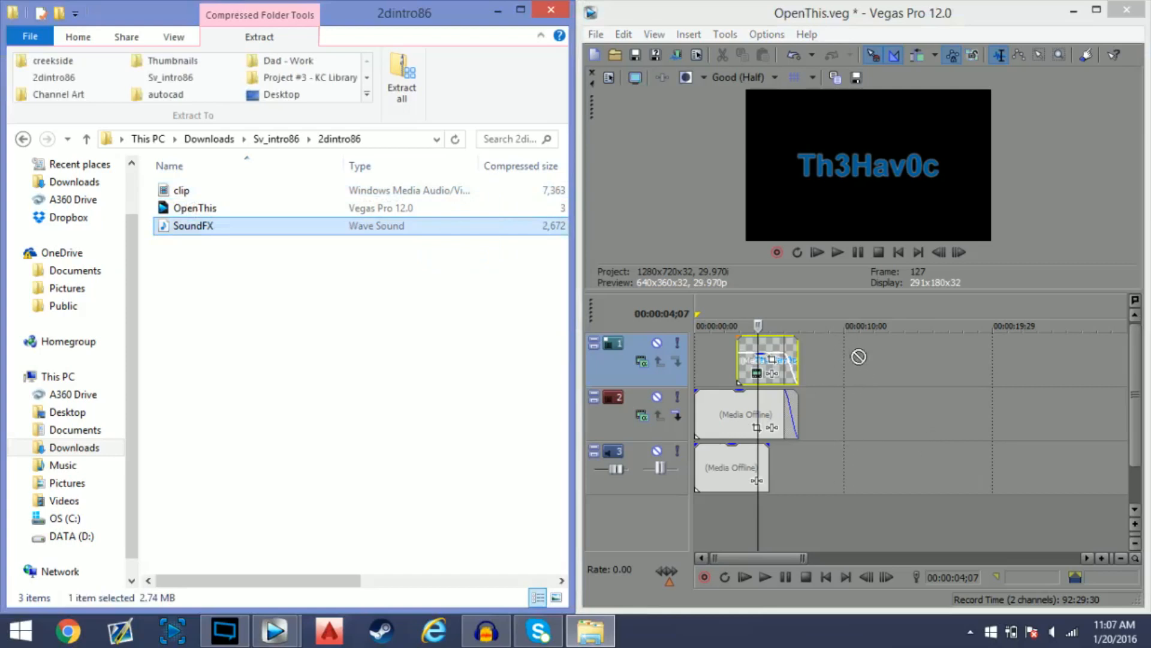
{"action": "mouse_move", "coordinate": [571, 314]}
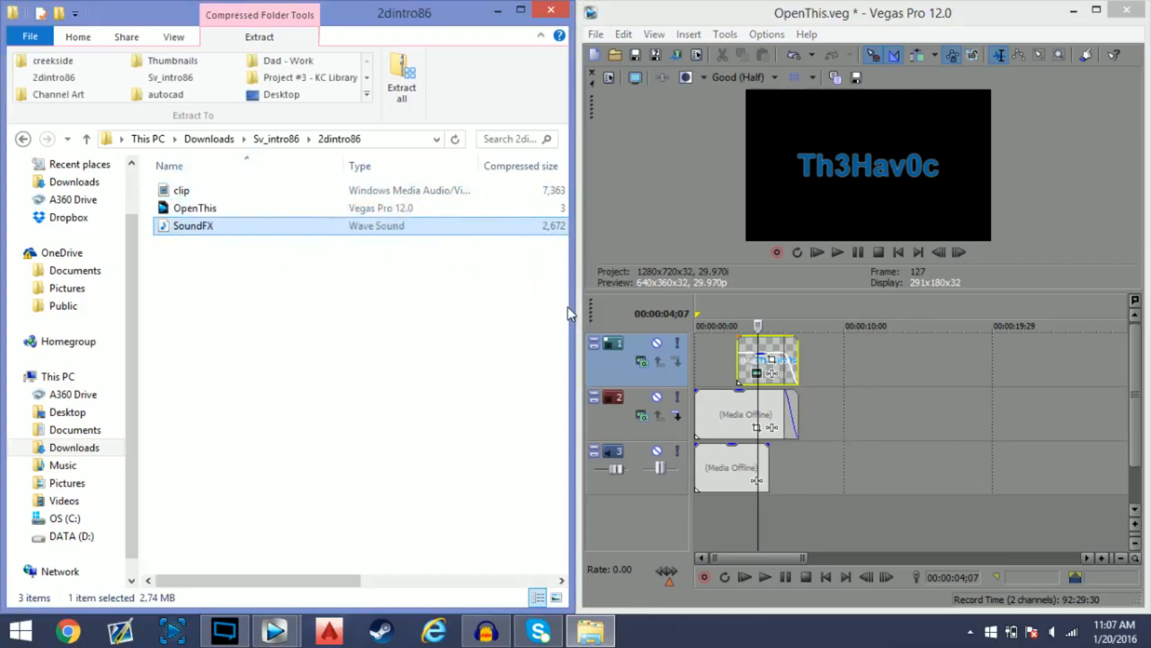
{"action": "left_click_drag", "start_coordinate": [569, 304], "coordinate": [433, 305]}
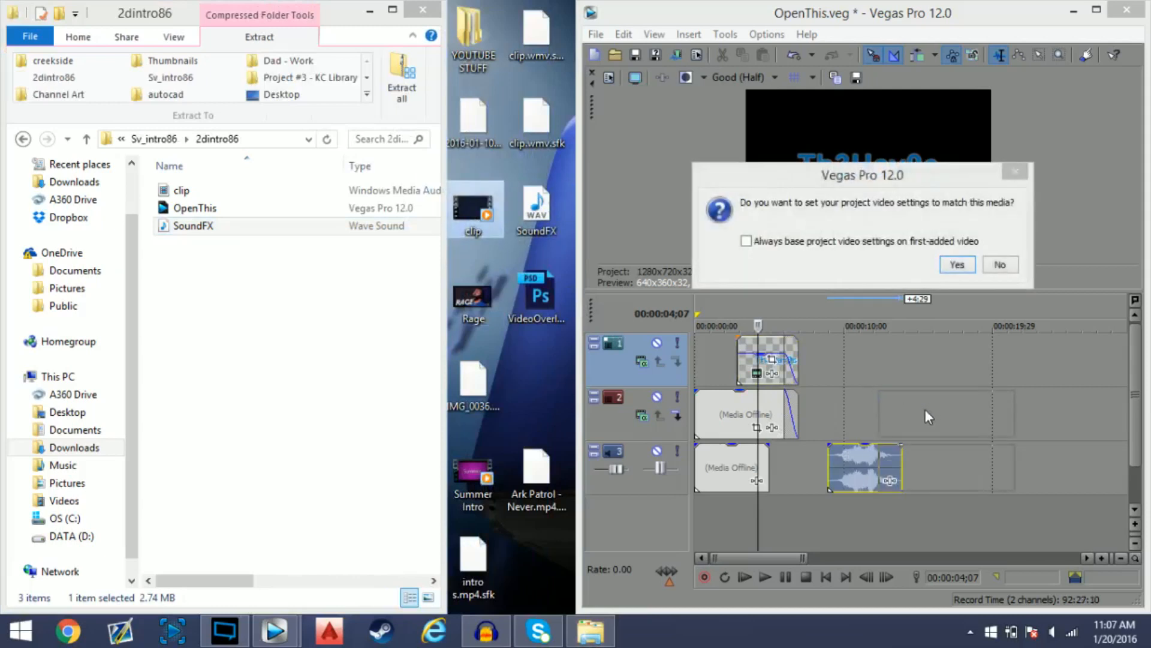
Match project settings to the clip, replace the offline media at timeline start, and preview the intro
{"action": "left_click", "coordinate": [957, 264]}
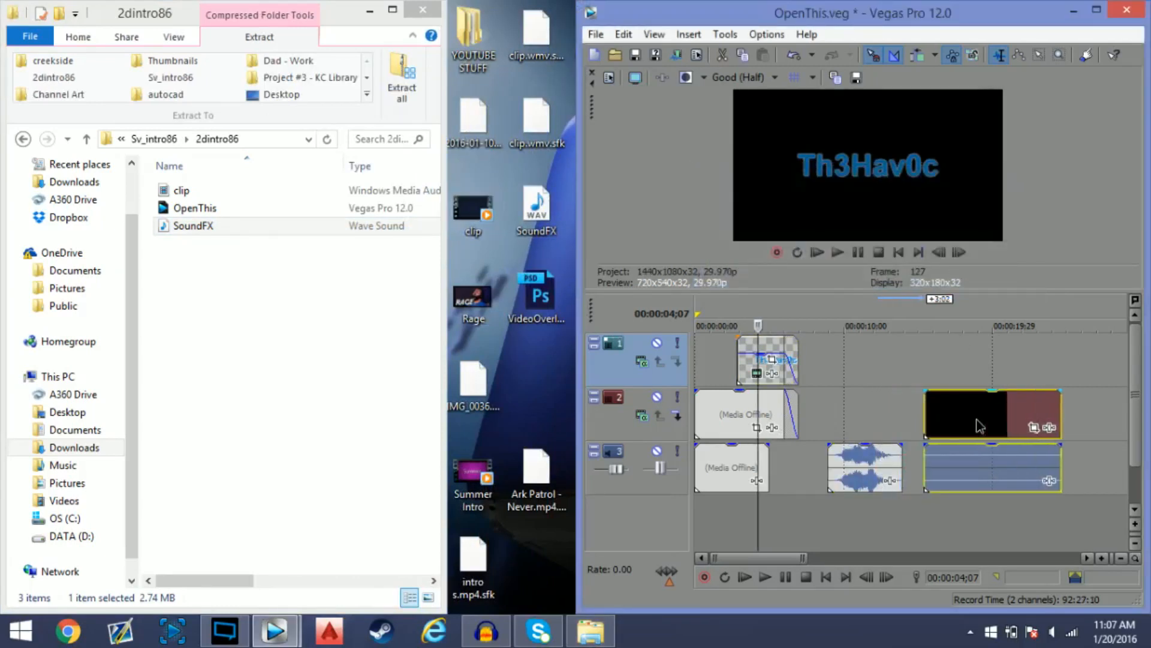
{"action": "right_click", "coordinate": [743, 413]}
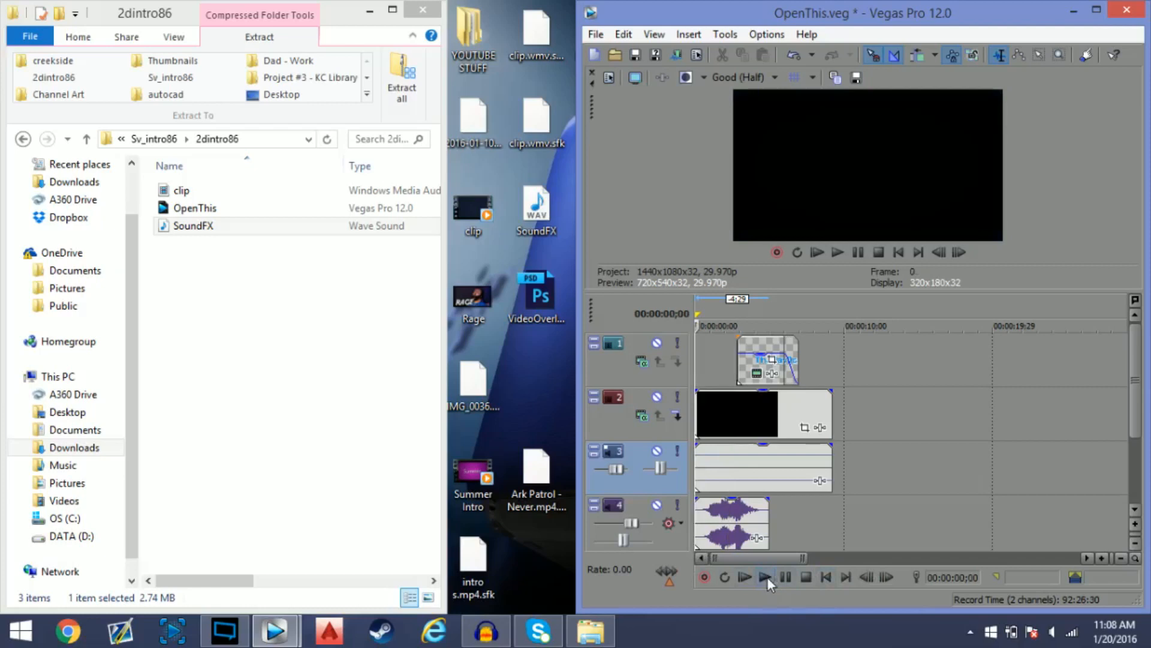
{"action": "left_click", "coordinate": [743, 577]}
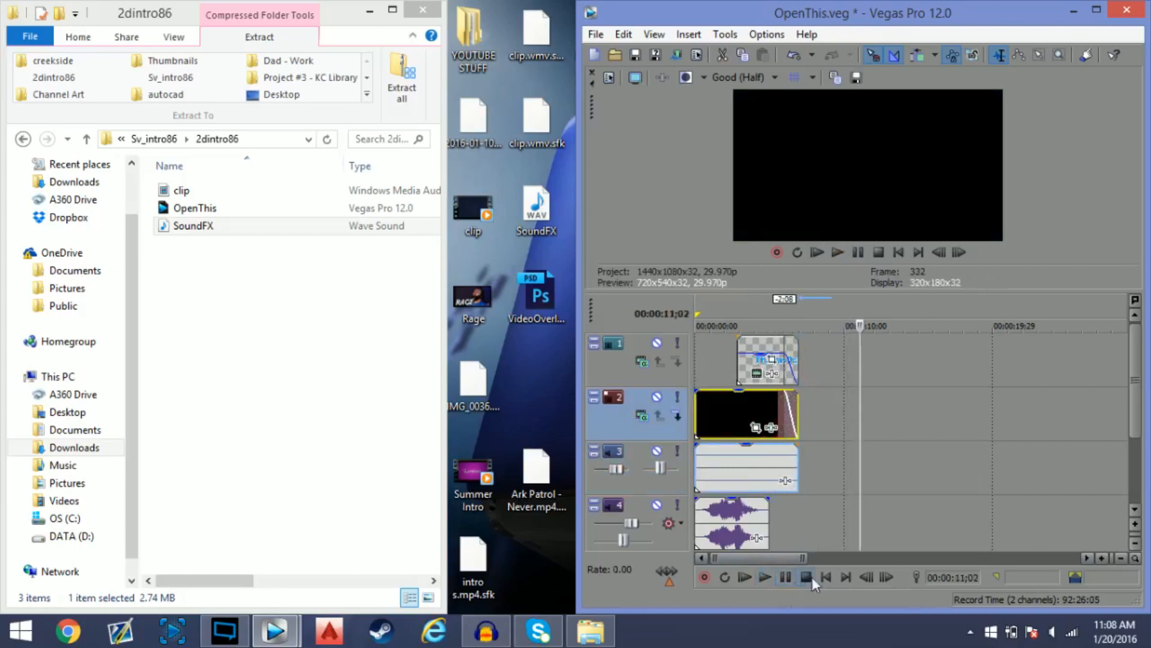
{"action": "left_click", "coordinate": [825, 577]}
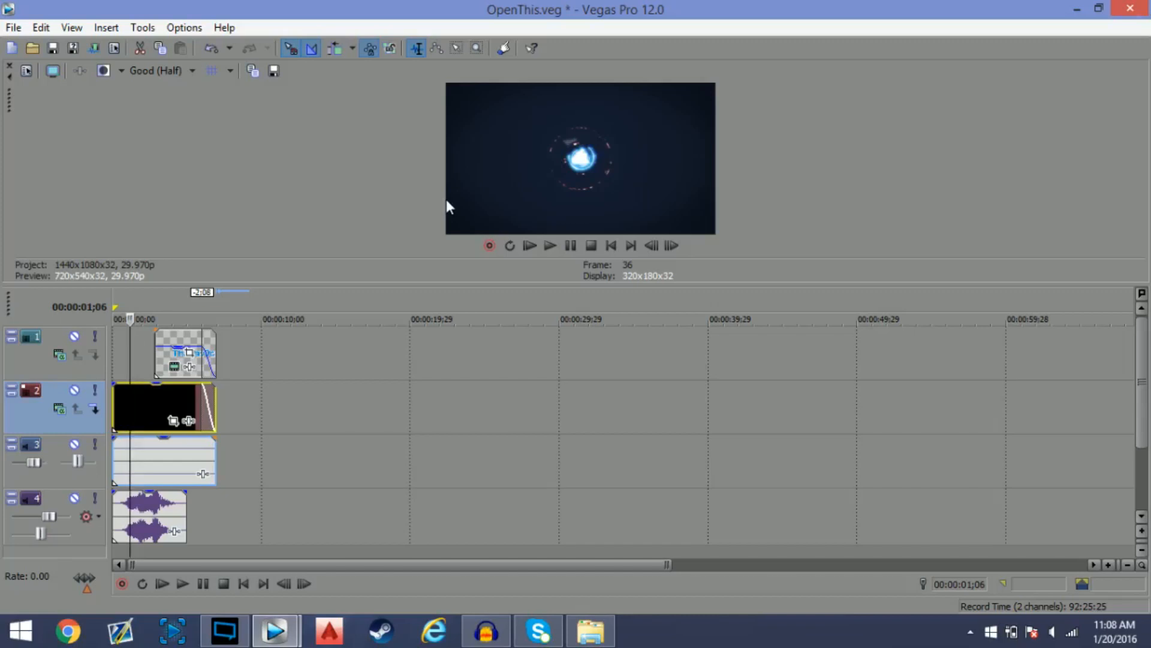
{"action": "mouse_move", "coordinate": [19, 74]}
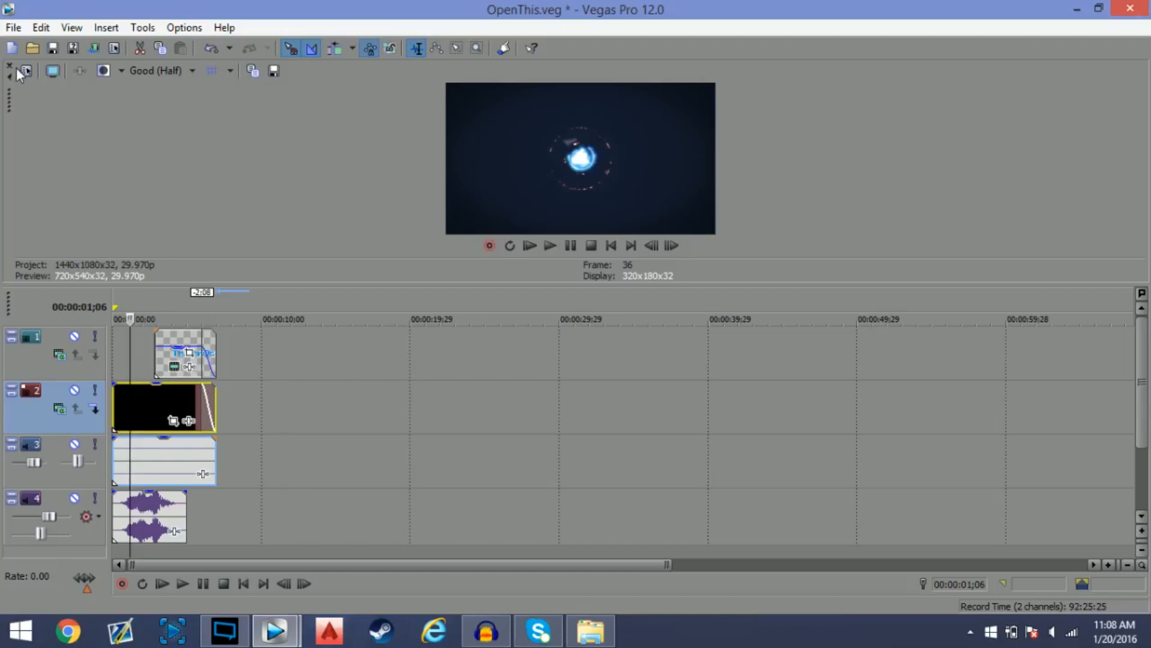
Render via MainConcept AVC/AAC Internet HD 1080p preset, named Intro, to the Desktop as Intro.mp4
{"action": "left_click", "coordinate": [12, 27]}
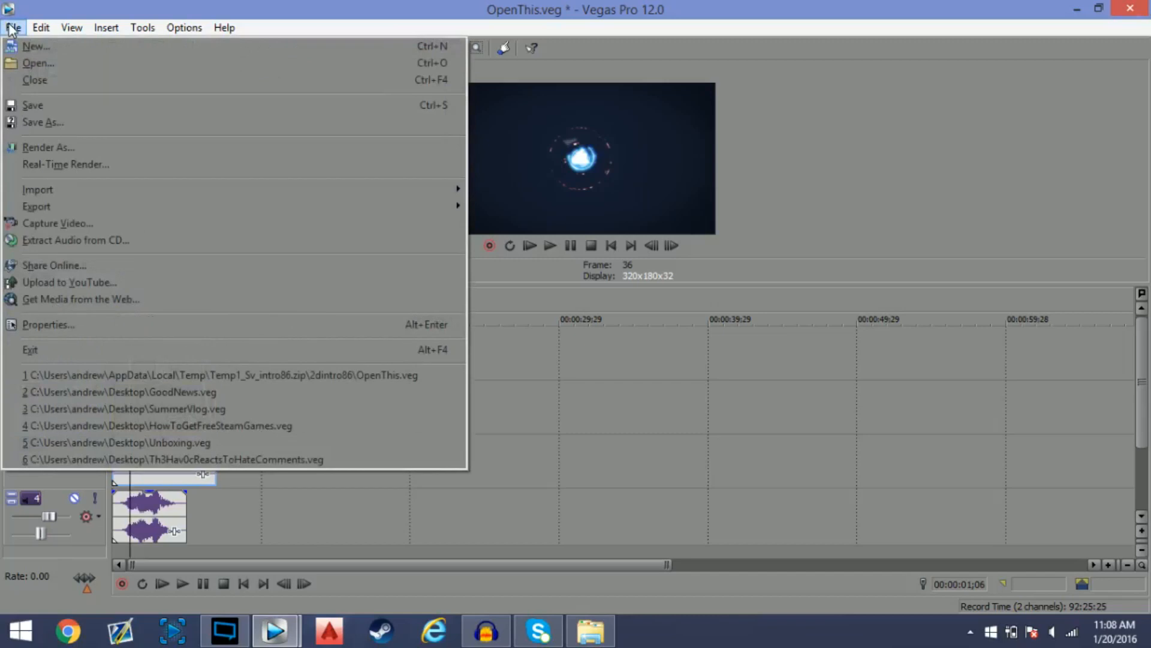
{"action": "mouse_move", "coordinate": [48, 148]}
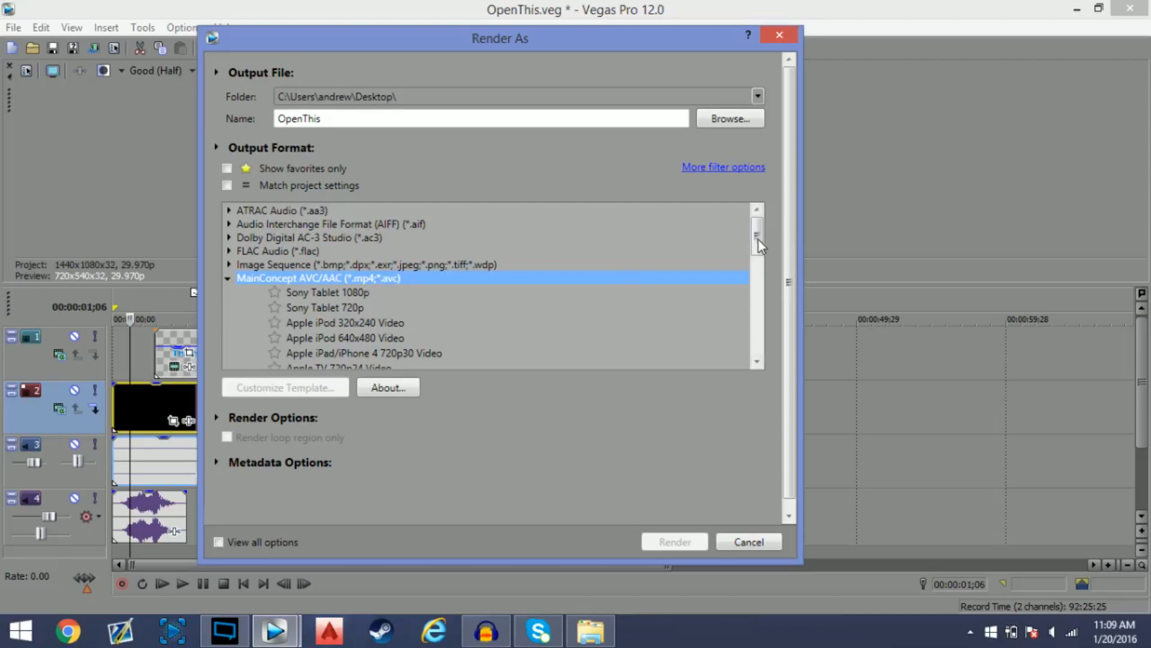
{"action": "scroll", "scroll_direction": "down", "scroll_amount": 3}
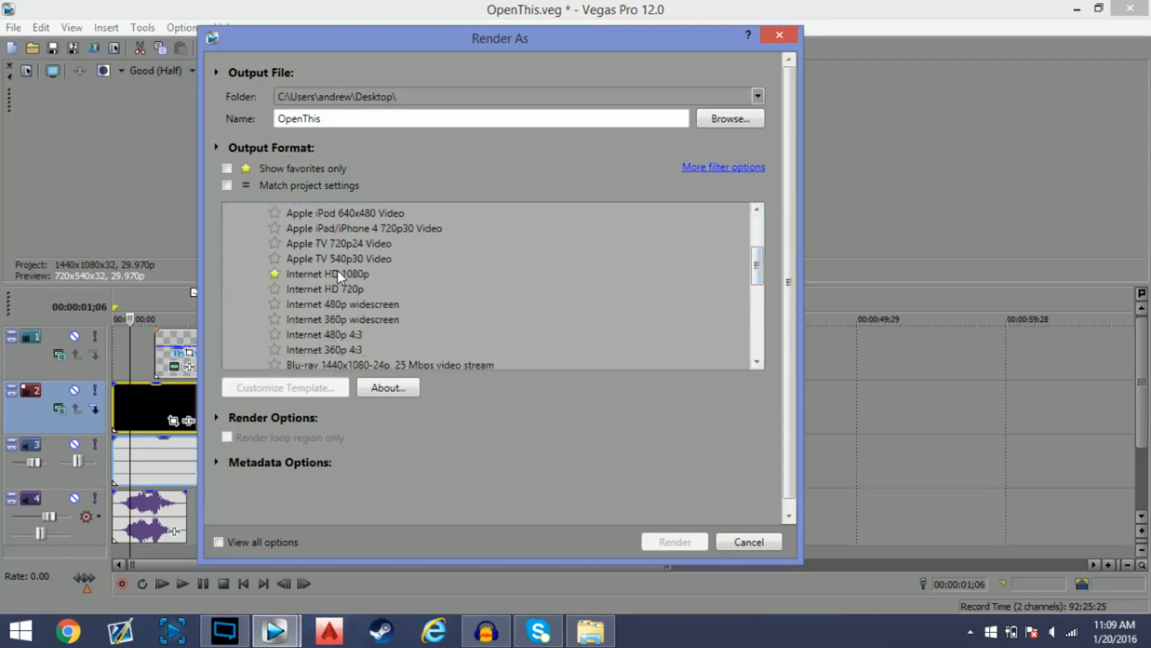
{"action": "left_click", "coordinate": [327, 273]}
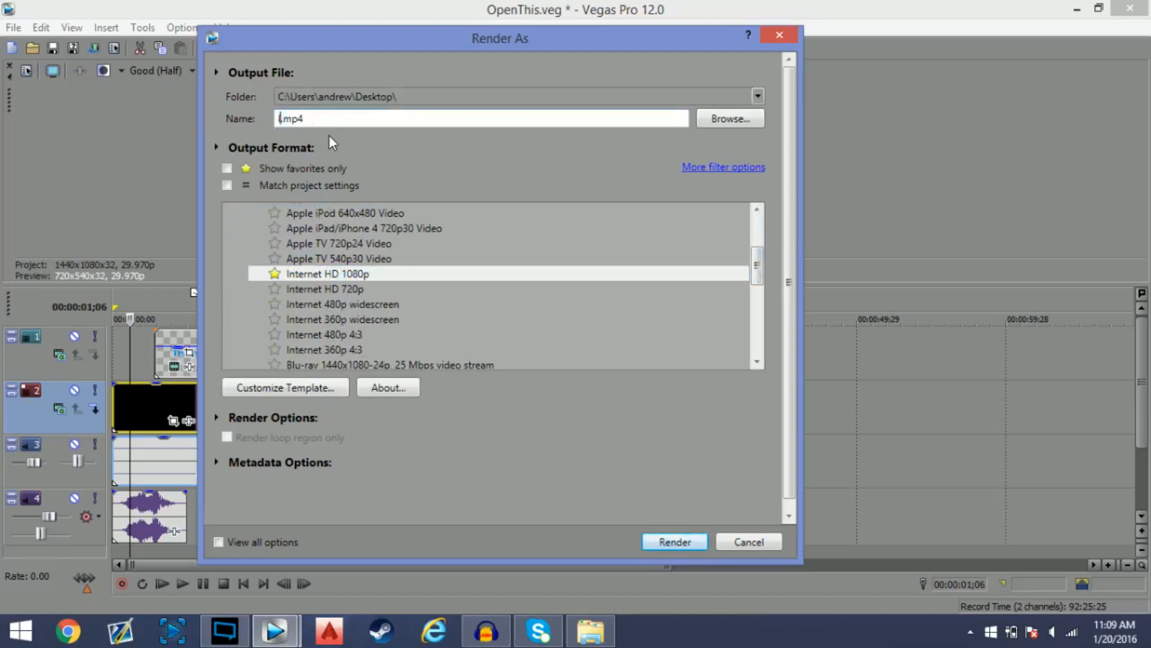
{"action": "type", "text": "Intro"}
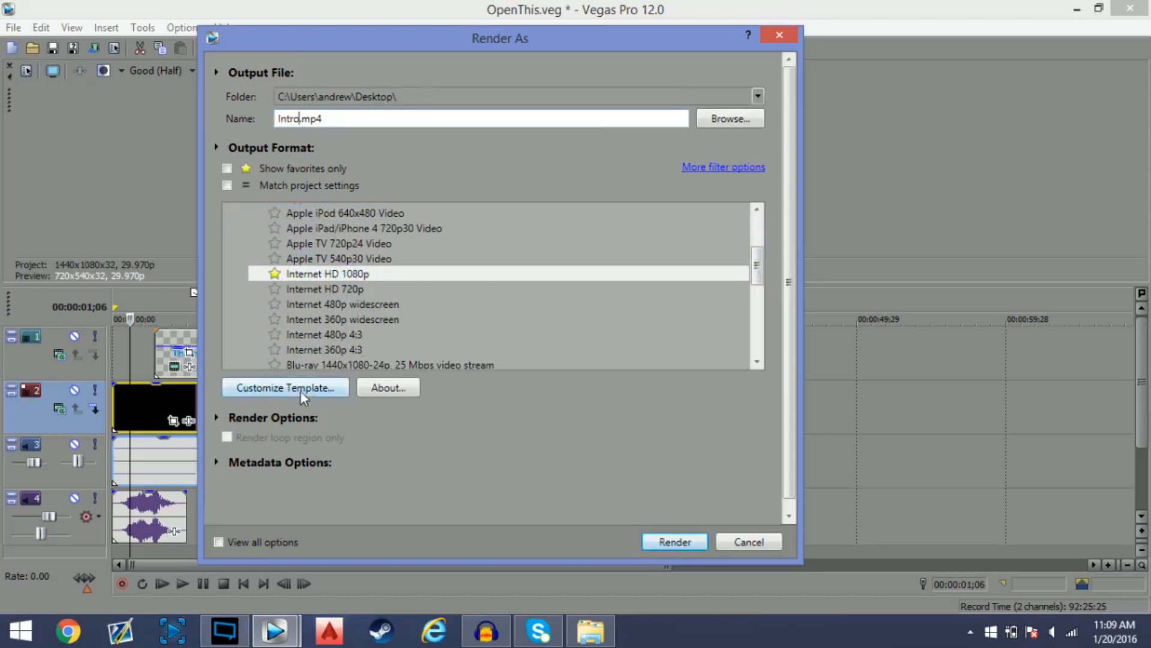
{"action": "left_click", "coordinate": [673, 541]}
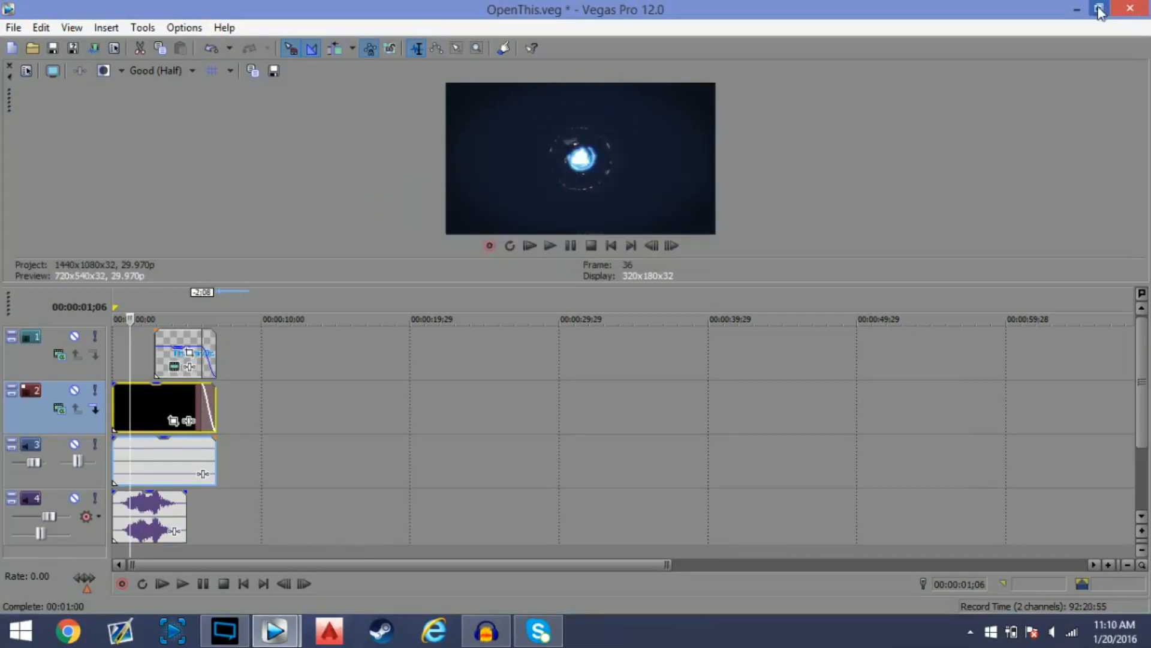
Restore down the Vegas window so the Desktop with Intro.mp4 is visible
{"action": "left_click", "coordinate": [1099, 10]}
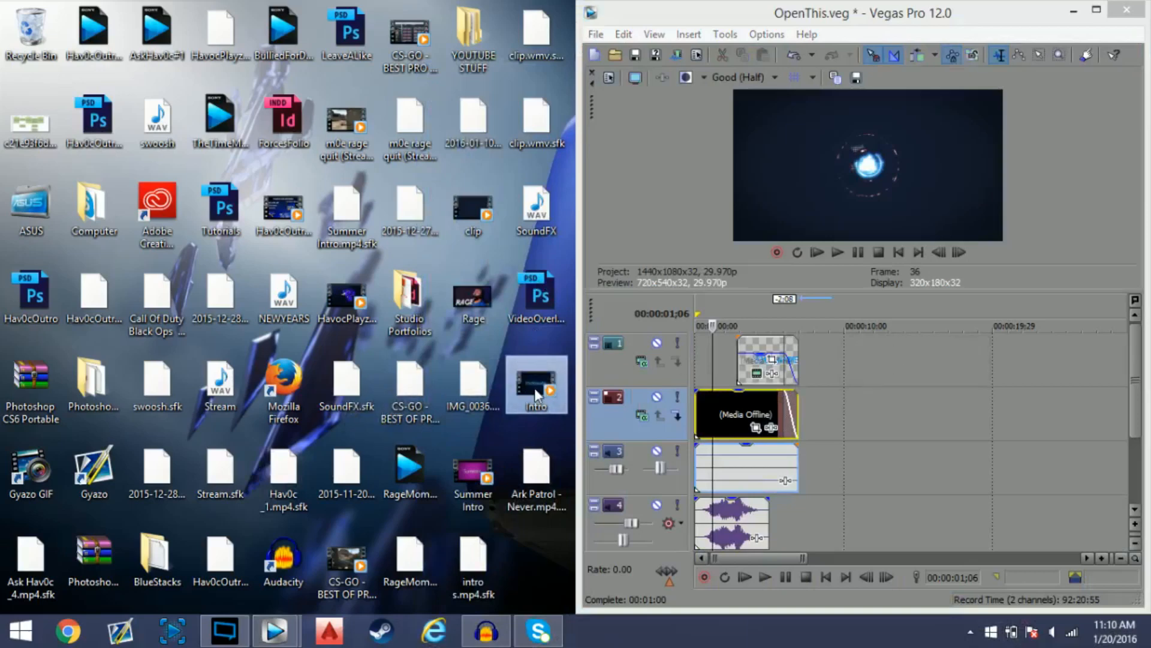
{"action": "mouse_move", "coordinate": [536, 384]}
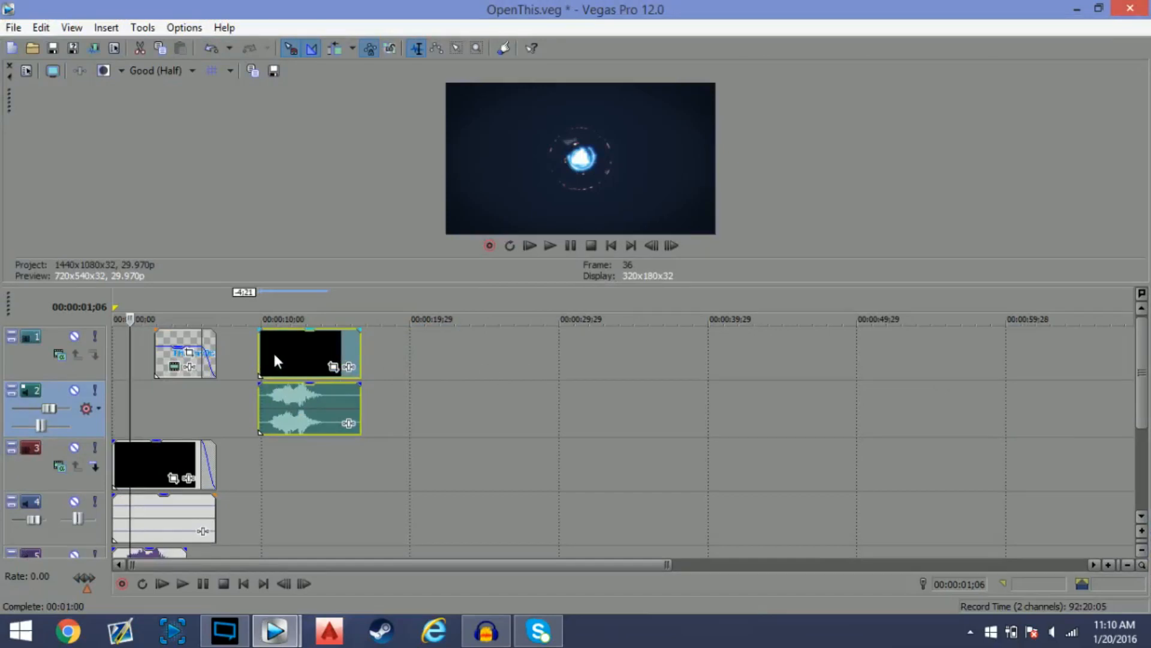
Drag the Intro event with its audio to about 00:00:10 and preview it
{"action": "left_click_drag", "start_coordinate": [308, 352], "coordinate": [389, 353]}
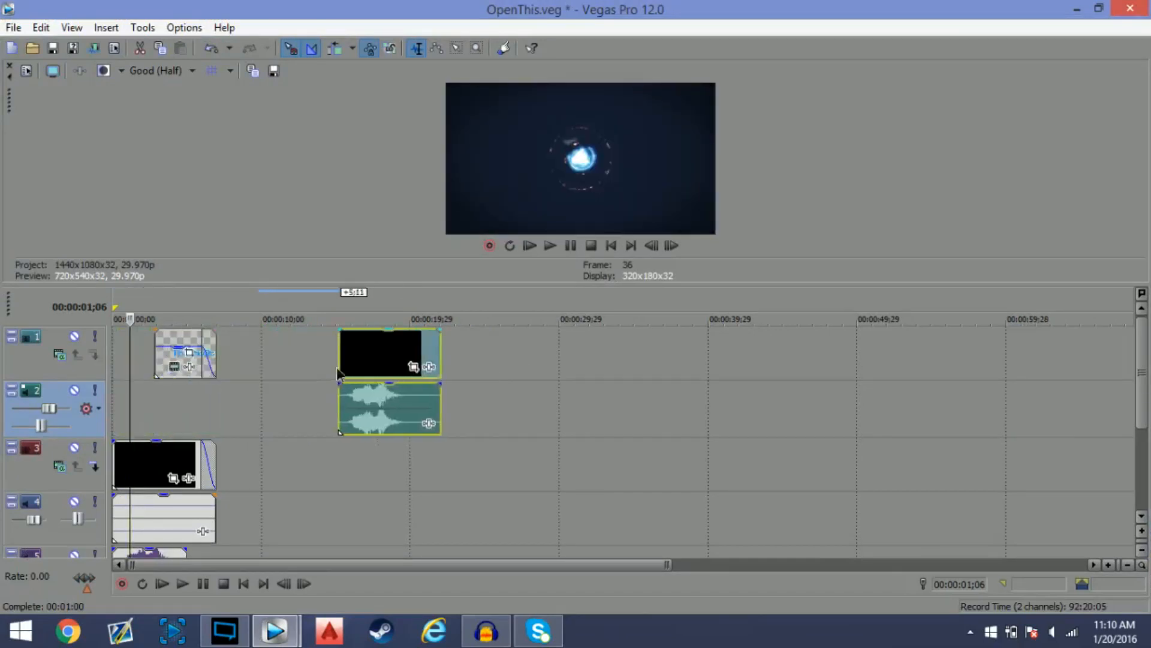
{"action": "left_click_drag", "start_coordinate": [389, 353], "coordinate": [349, 352]}
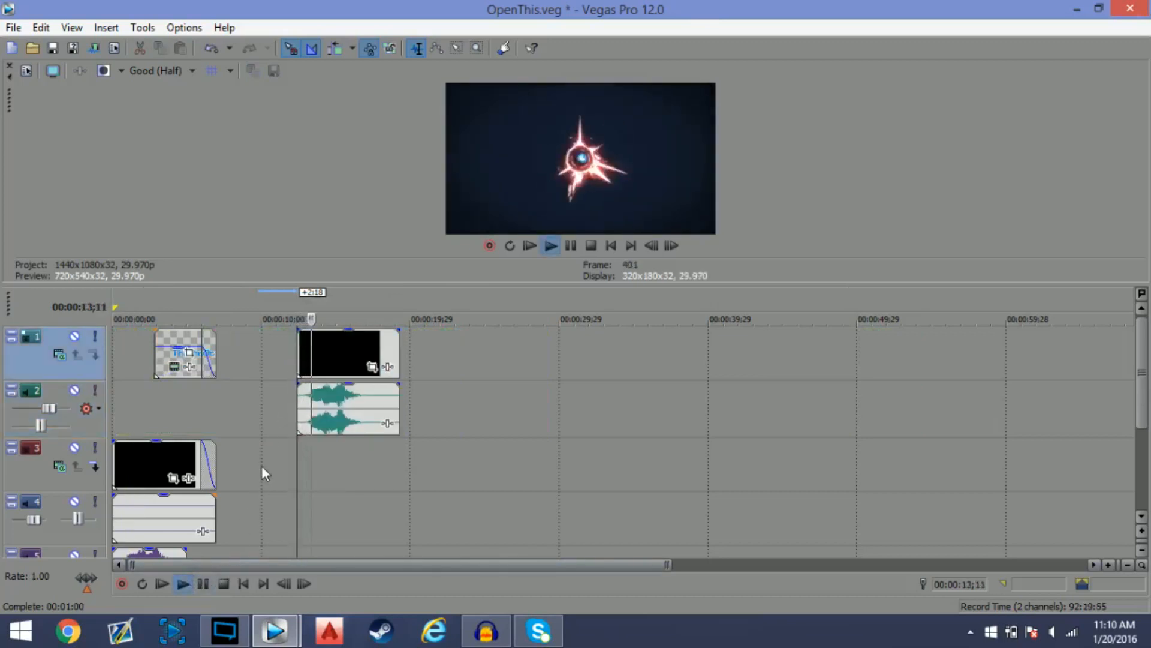
{"action": "left_click", "coordinate": [549, 244]}
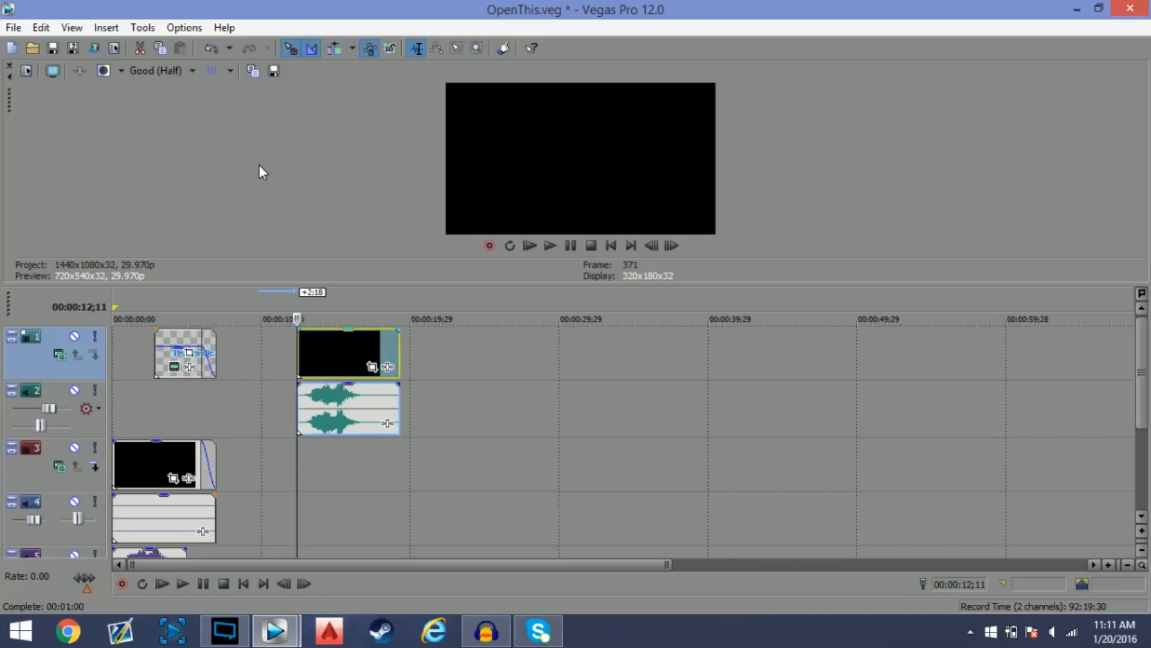
{"action": "mouse_move", "coordinate": [268, 168]}
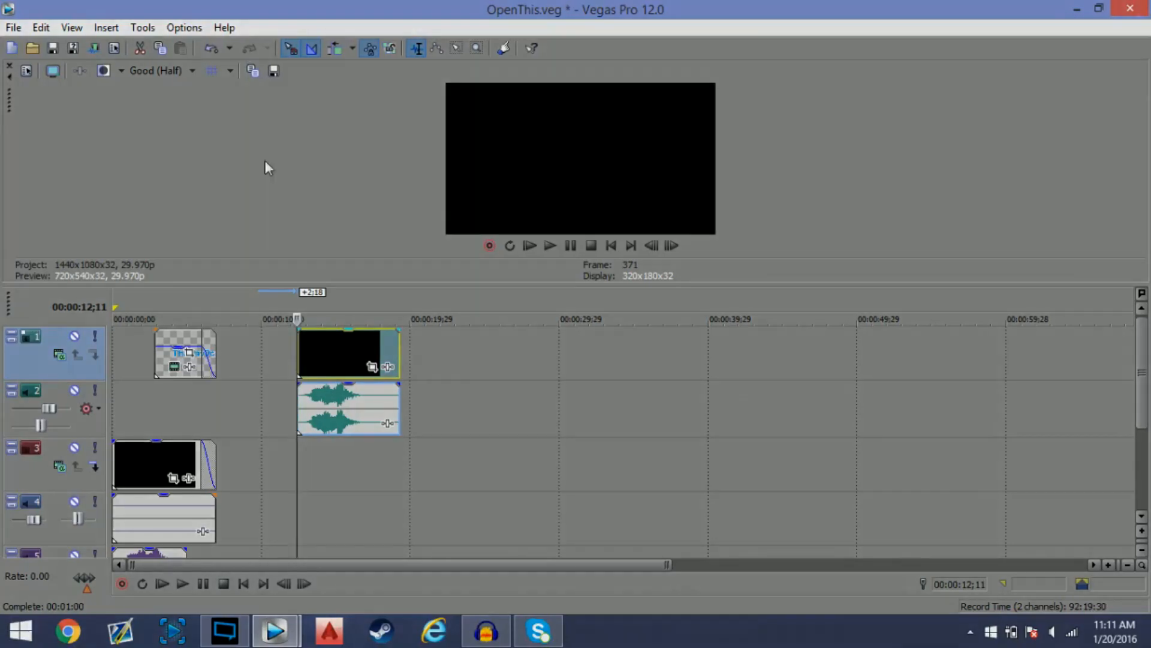